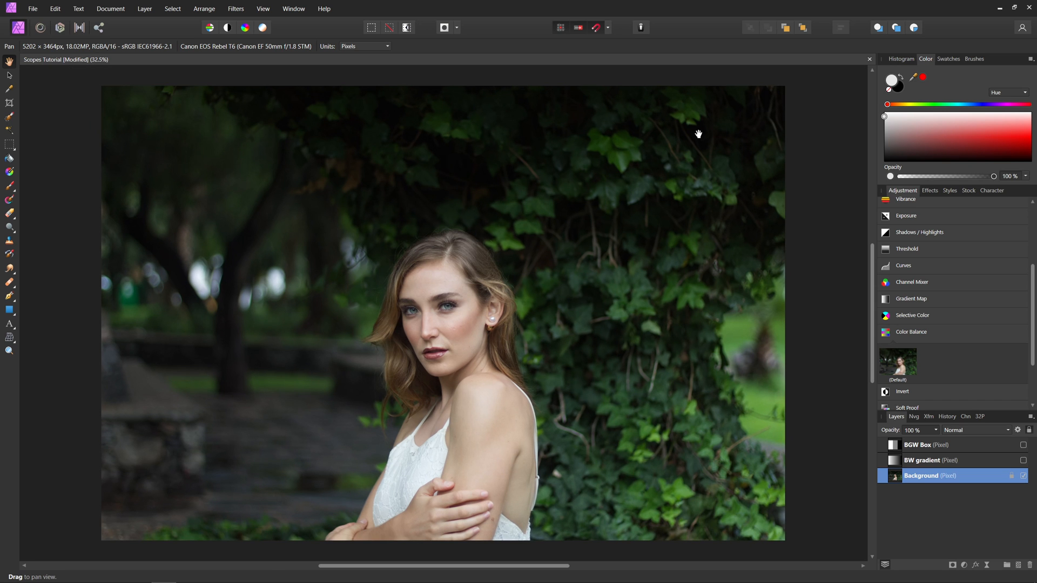
mouse_move(531, 133)
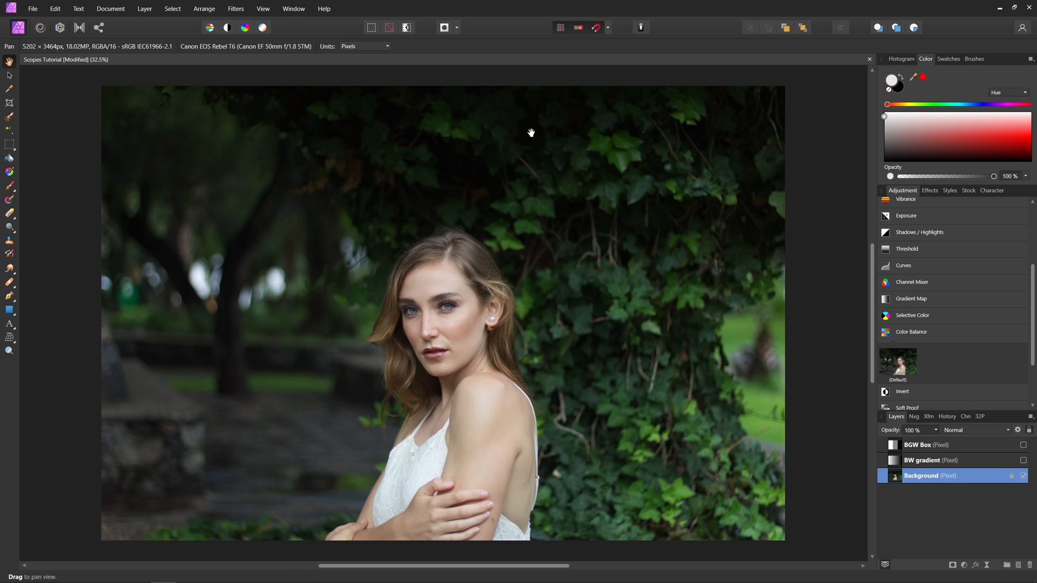
Show the Scope panel from View > Studio, displaying the portrait's intensity waveform.
click(263, 9)
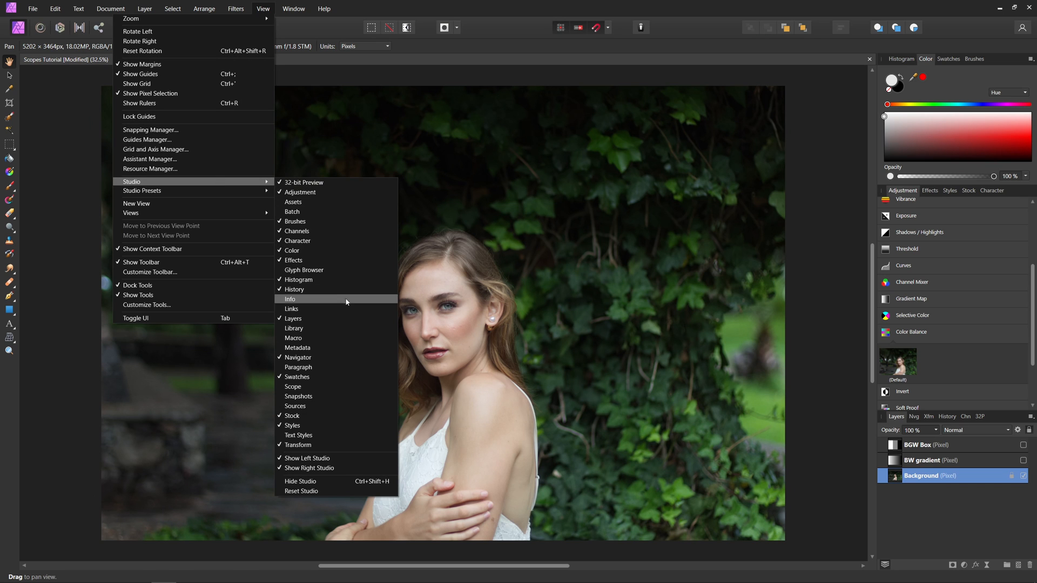
click(293, 386)
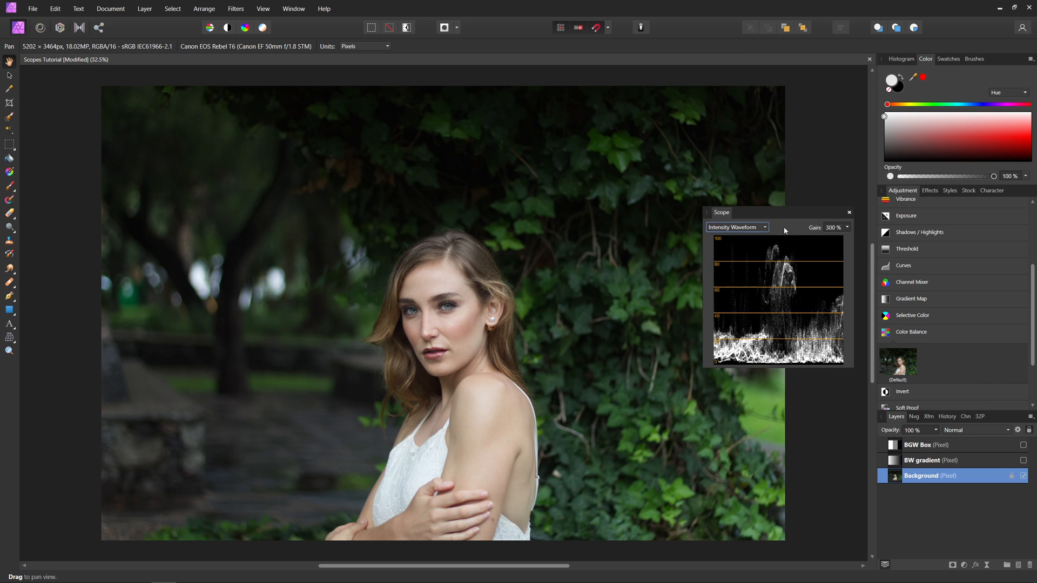
mouse_move(789, 269)
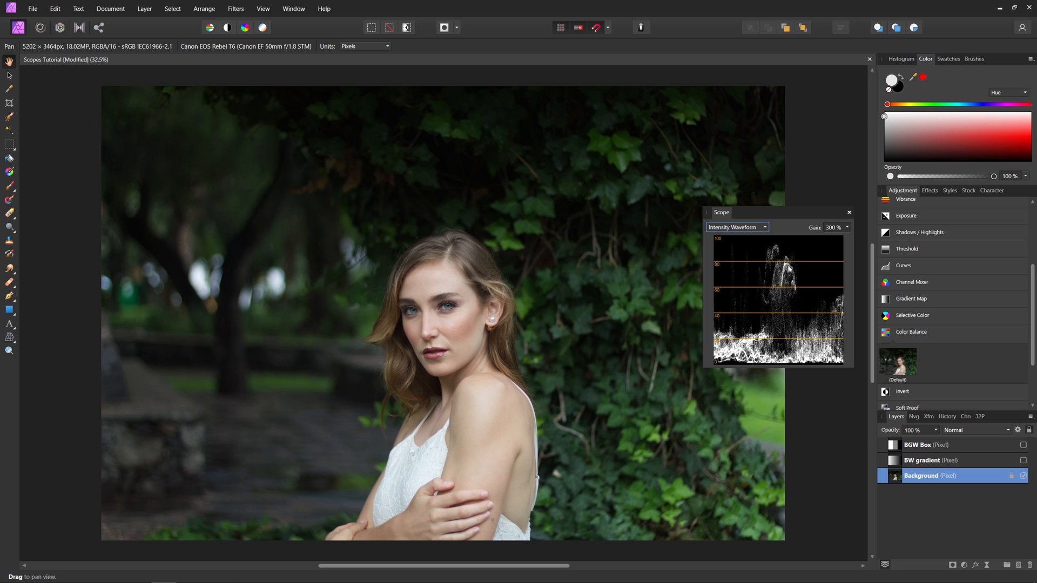
mouse_move(810, 304)
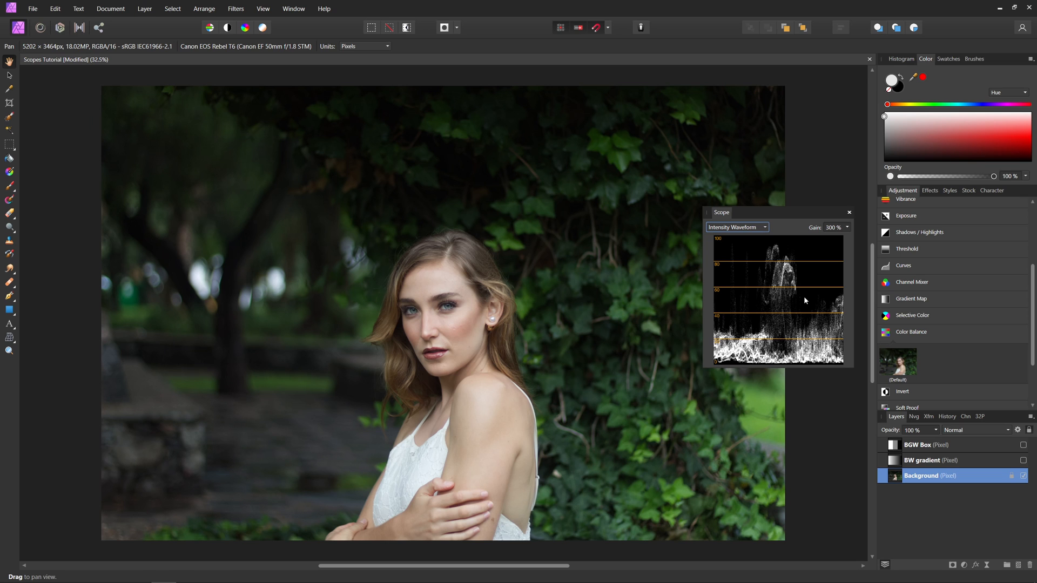
mouse_move(736, 306)
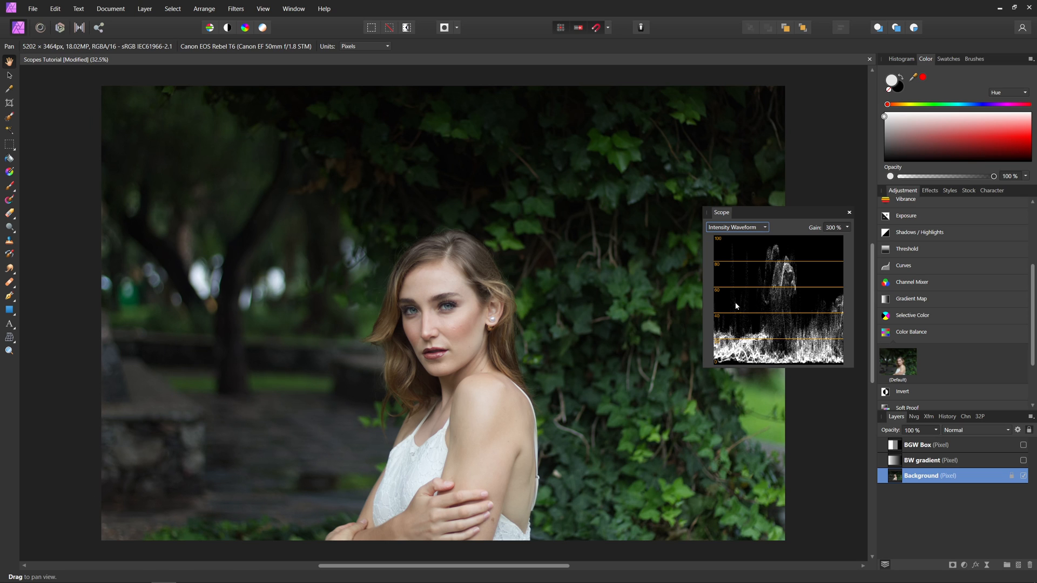
mouse_move(716, 322)
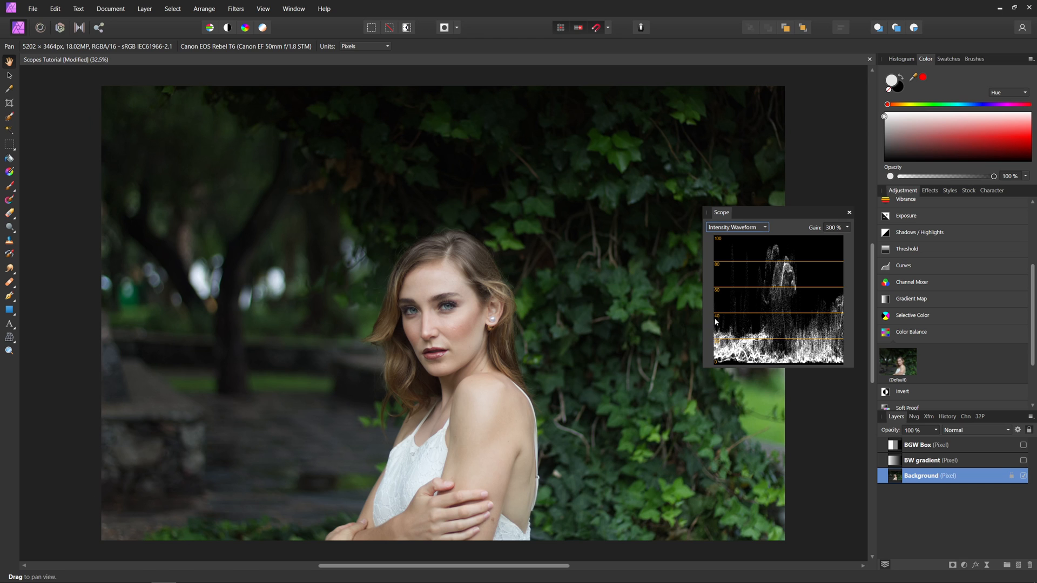
mouse_move(121, 509)
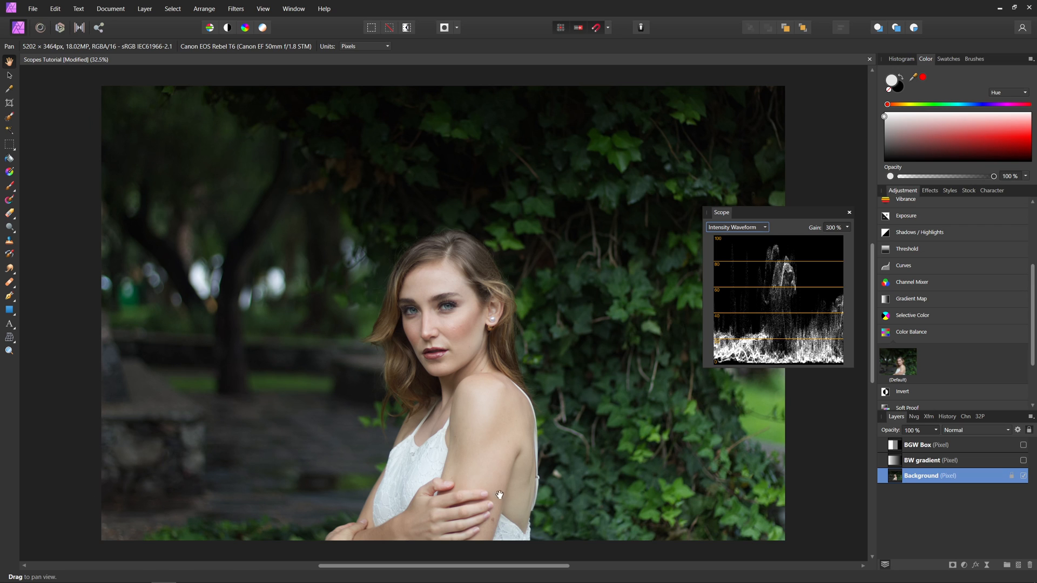
mouse_move(793, 316)
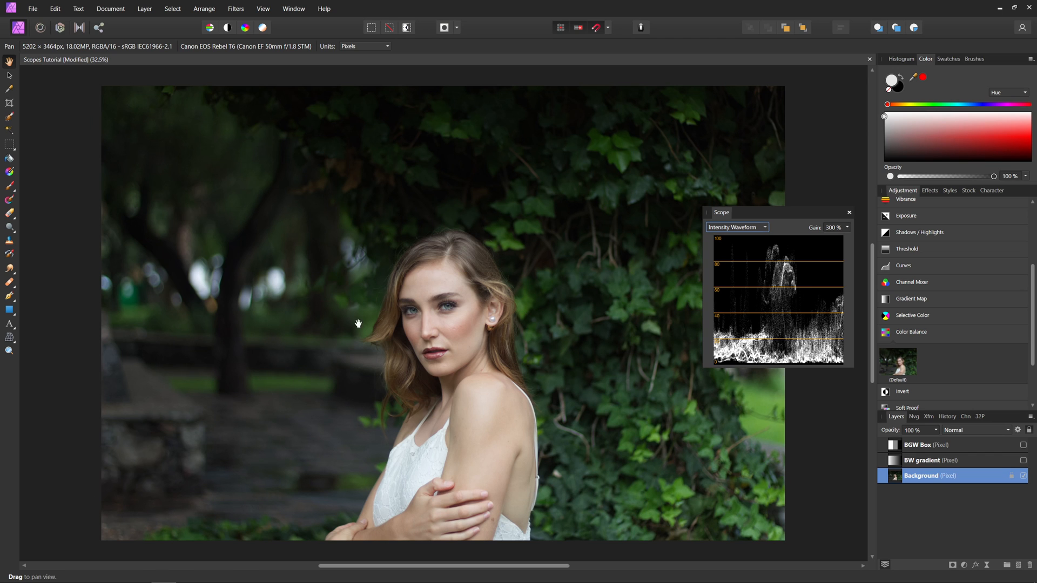
mouse_move(387, 558)
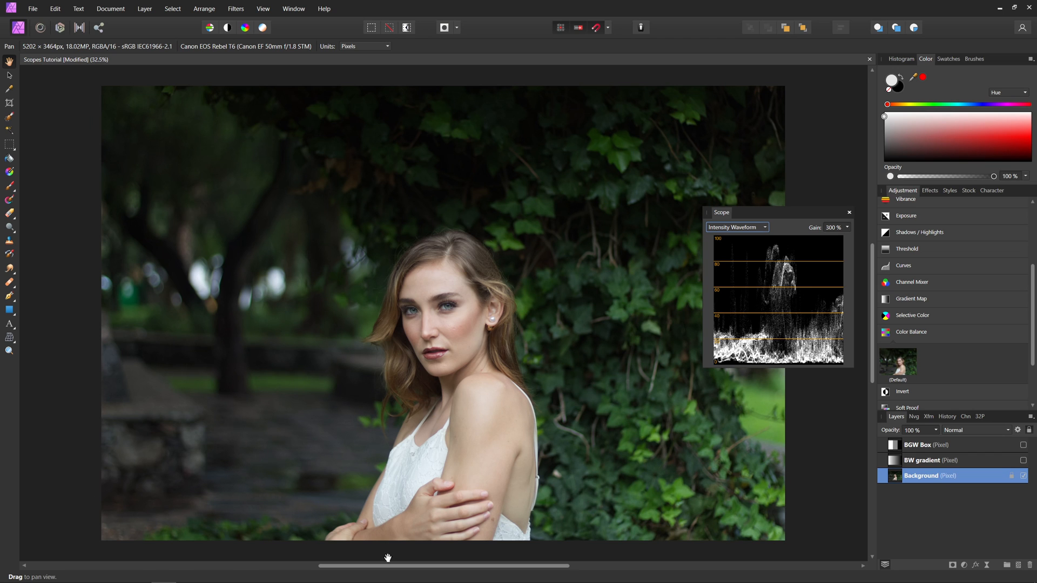
mouse_move(728, 298)
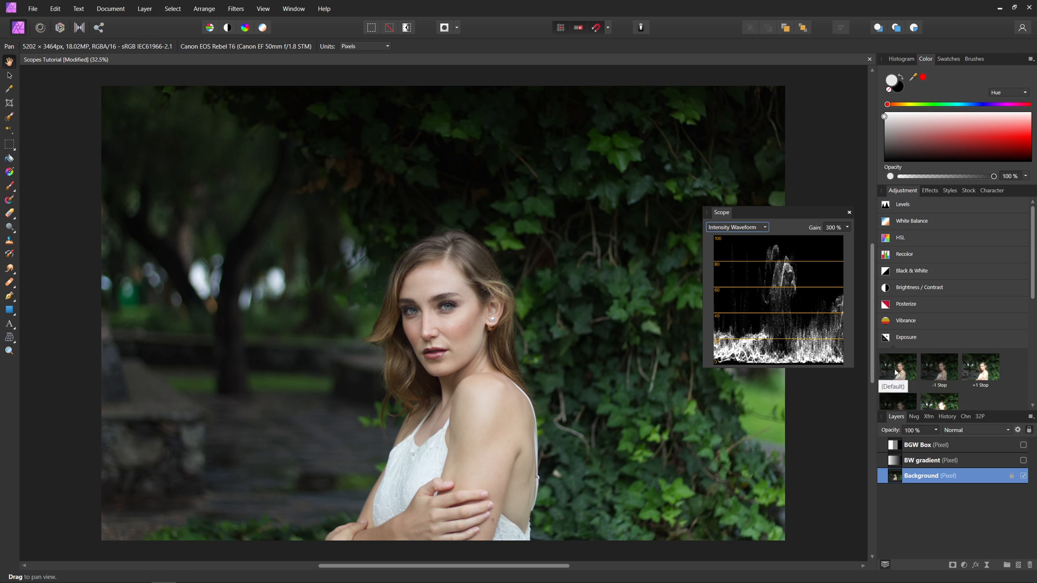
Add a default Exposure adjustment, raise it to 5.32, then drop it to -9.655.
click(907, 337)
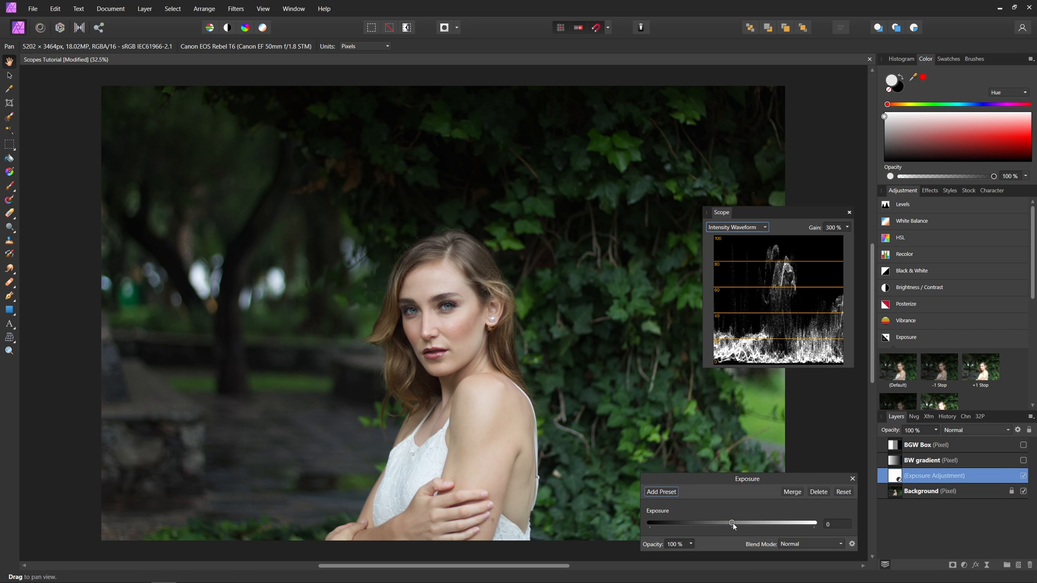
drag(732, 523, 754, 524)
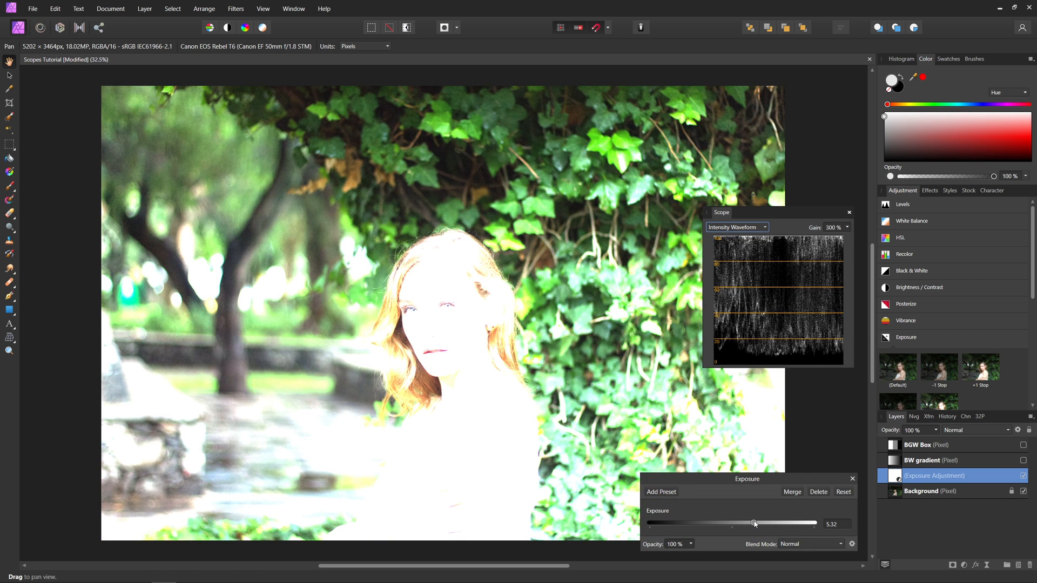
mouse_move(600, 250)
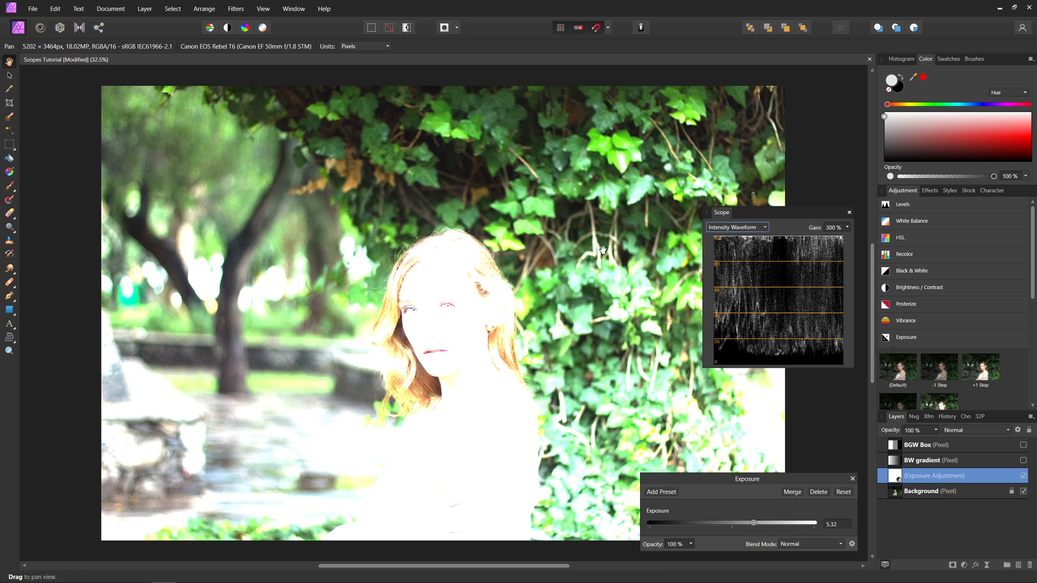
mouse_move(521, 263)
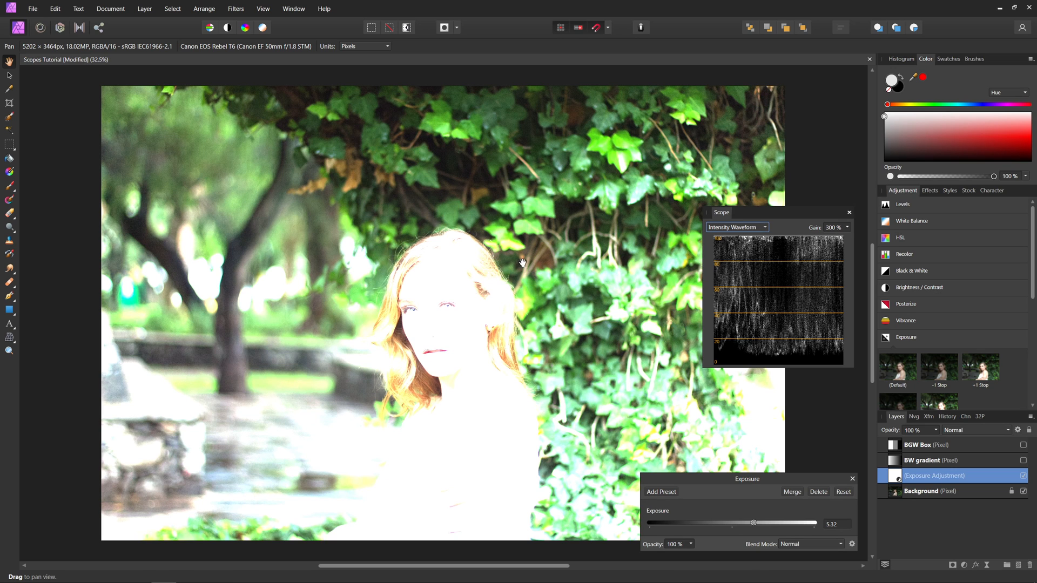
mouse_move(800, 255)
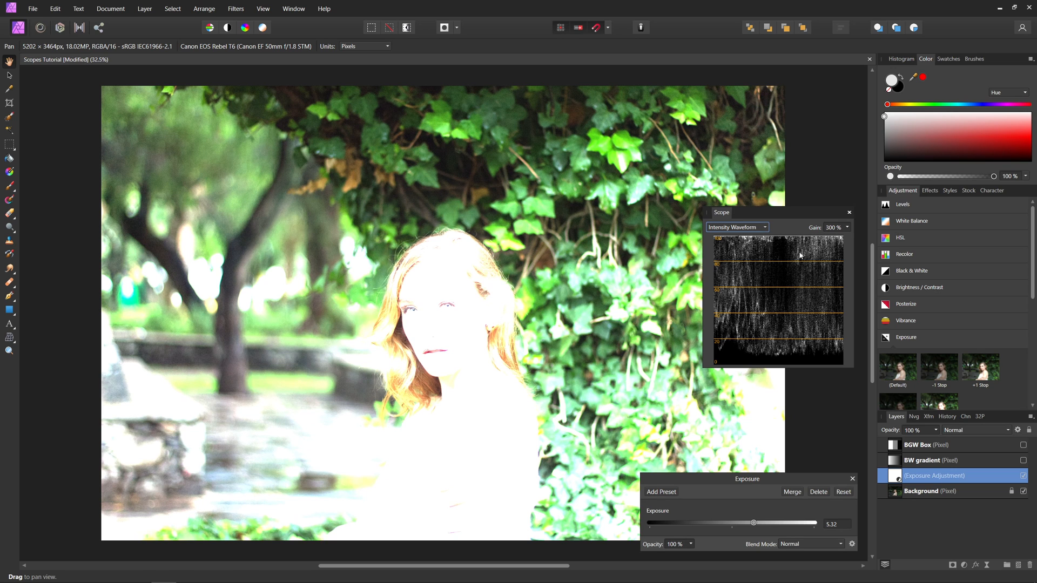
mouse_move(762, 531)
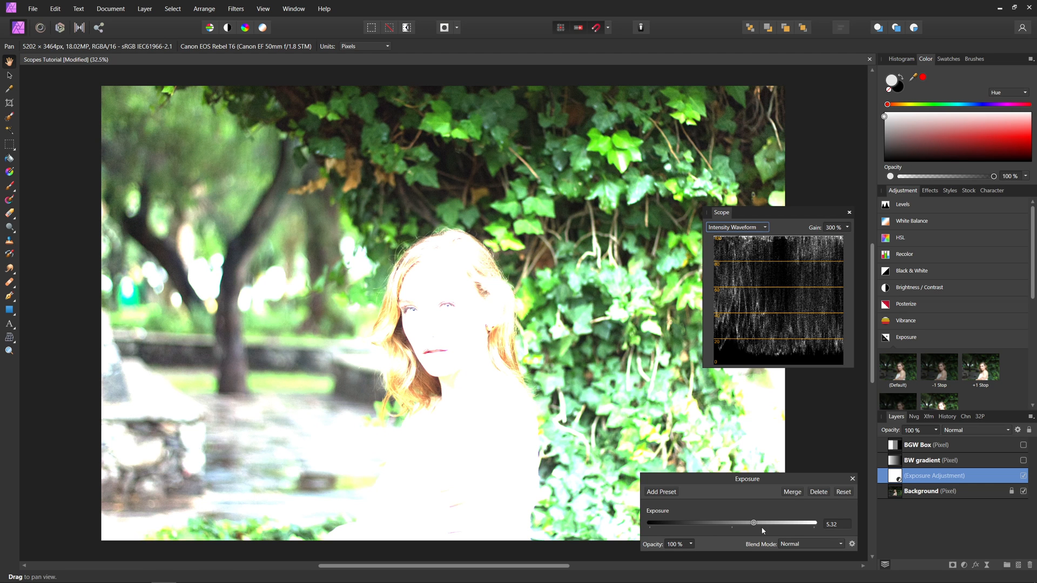
drag(752, 523, 692, 523)
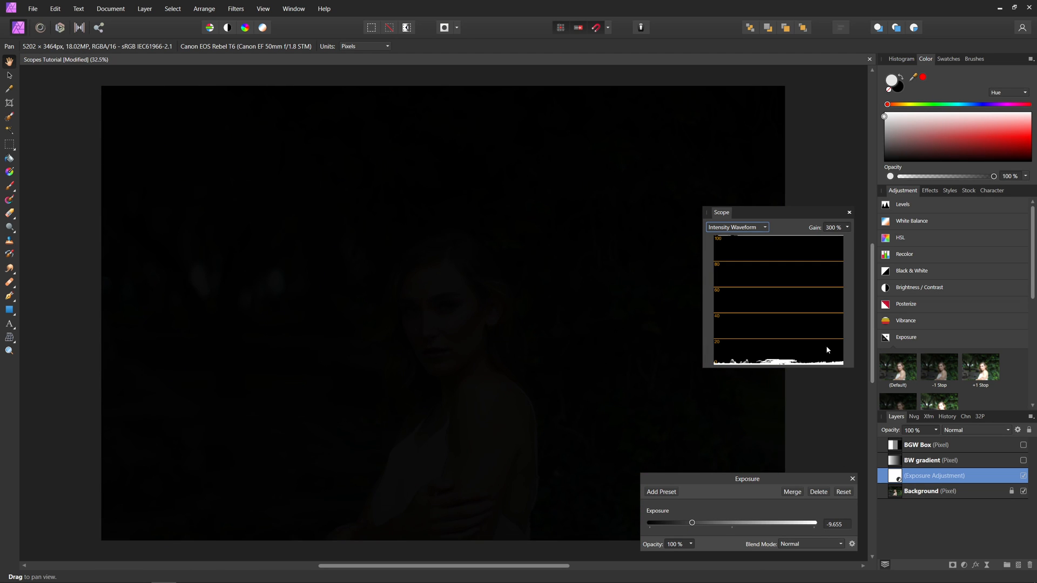
mouse_move(669, 219)
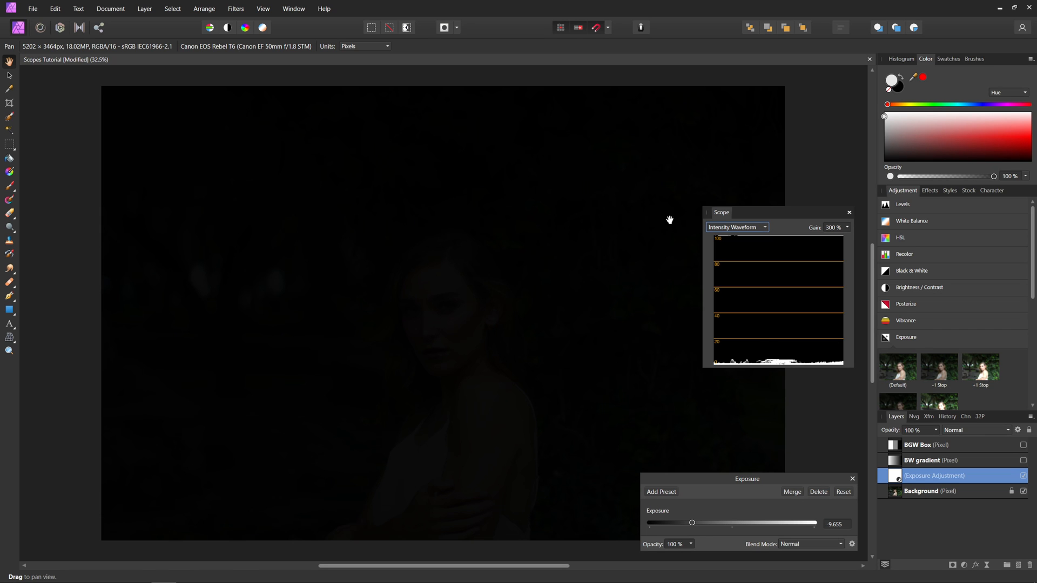
mouse_move(779, 376)
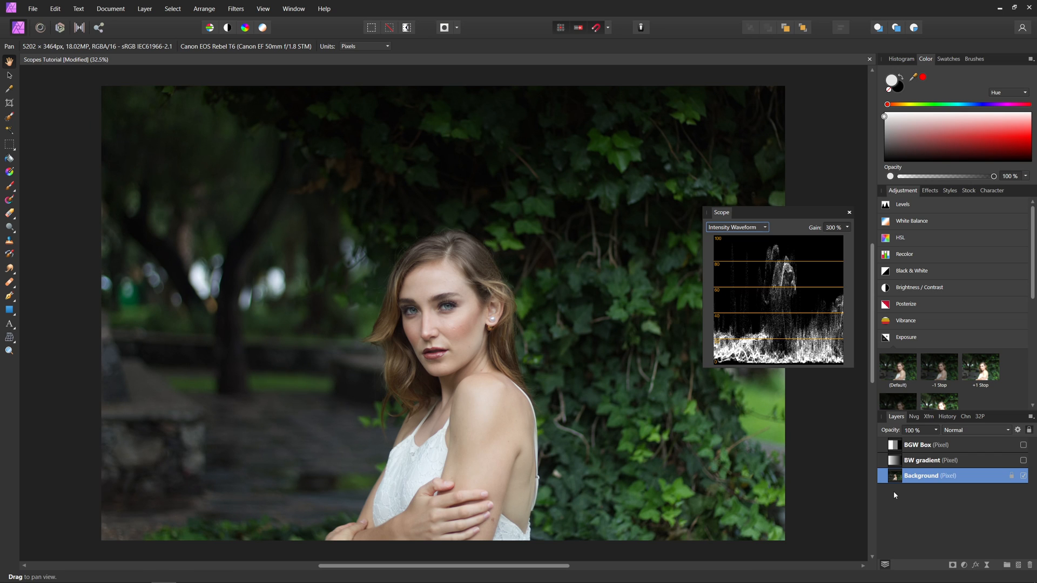
mouse_move(947, 401)
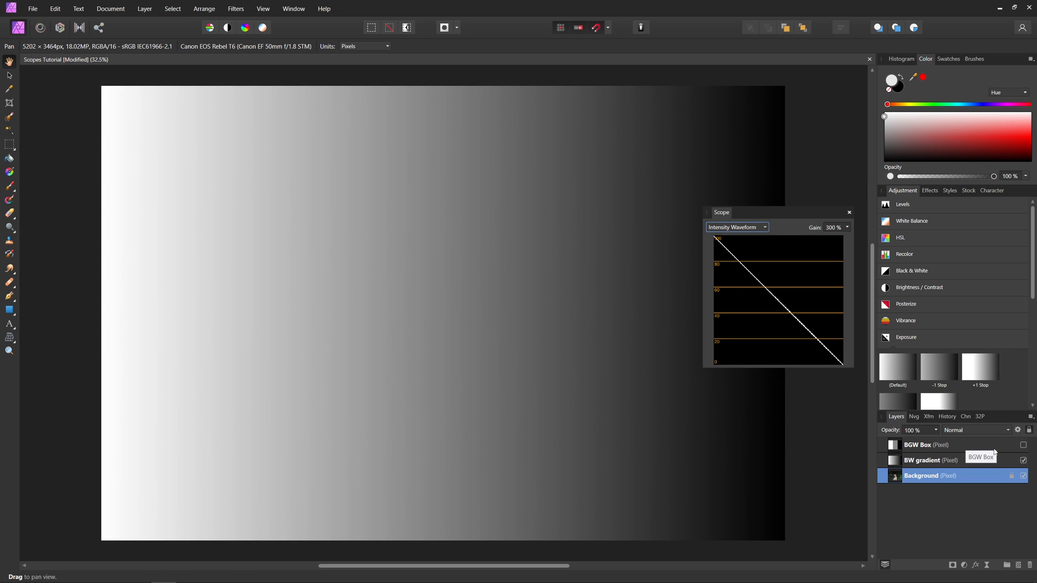
mouse_move(561, 318)
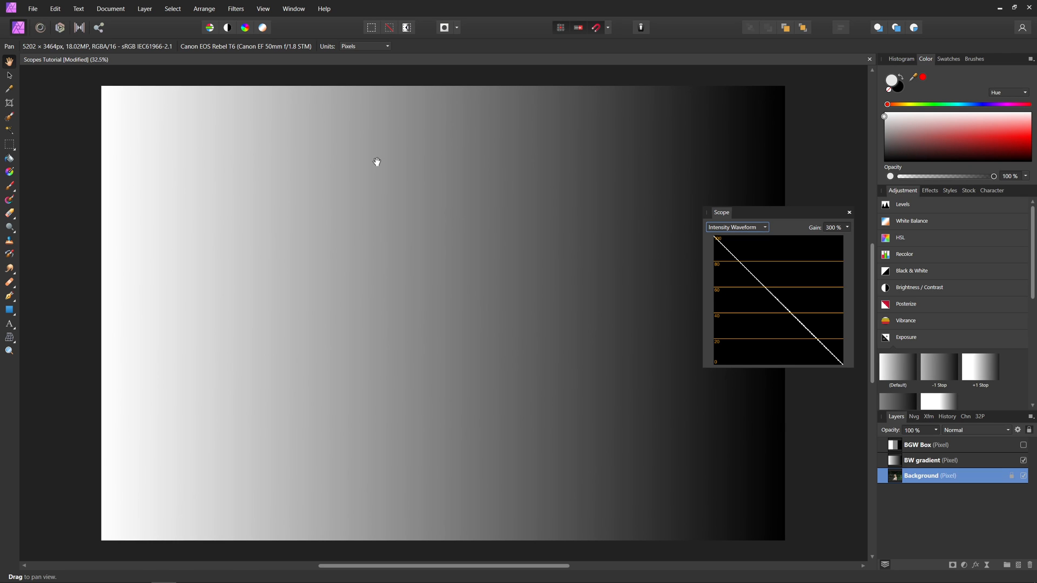
mouse_move(181, 232)
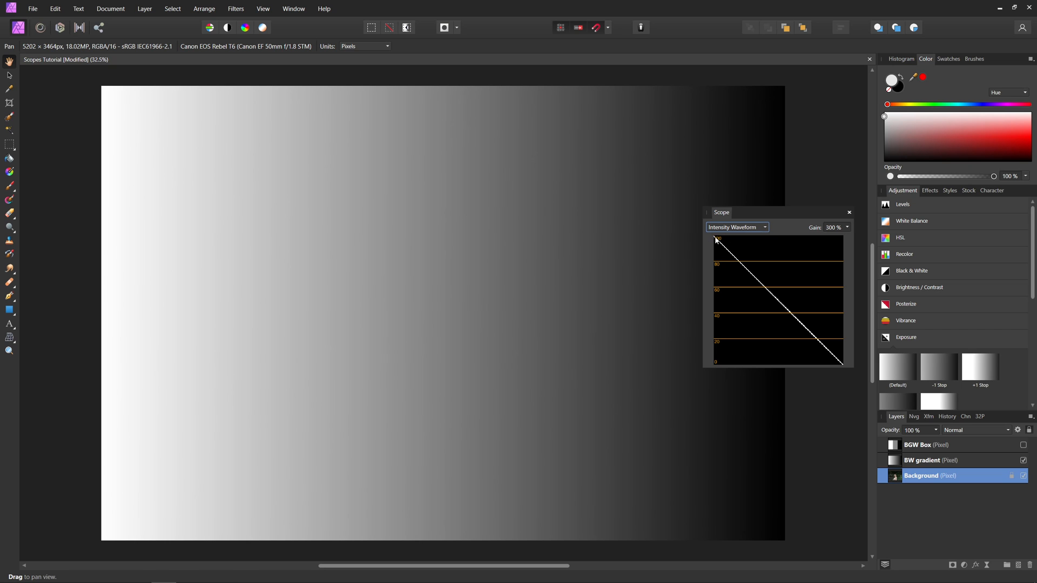
mouse_move(832, 351)
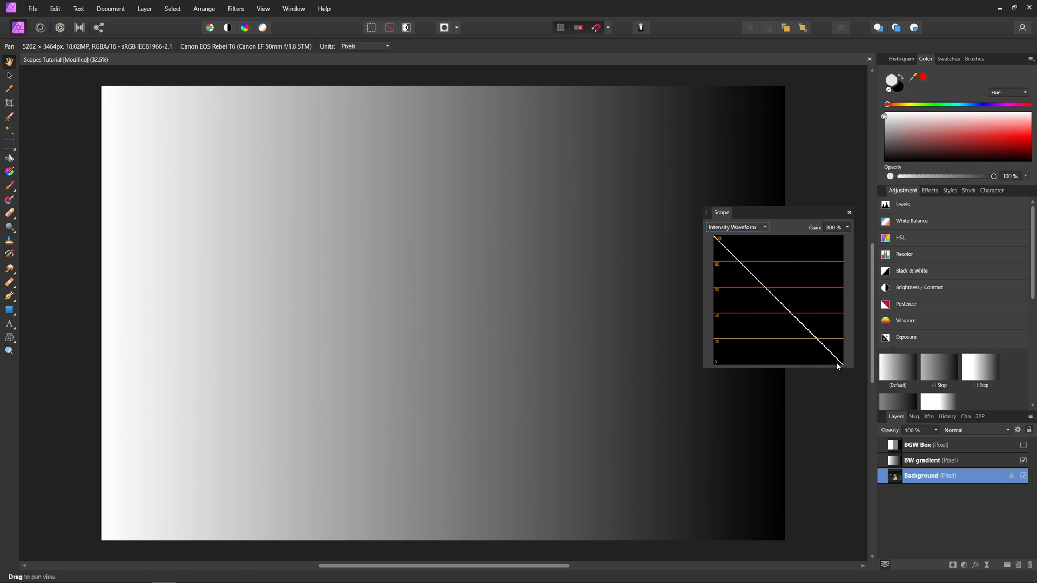
Untick the BW gradient layer's visibility to hide the test gradient again.
click(1023, 475)
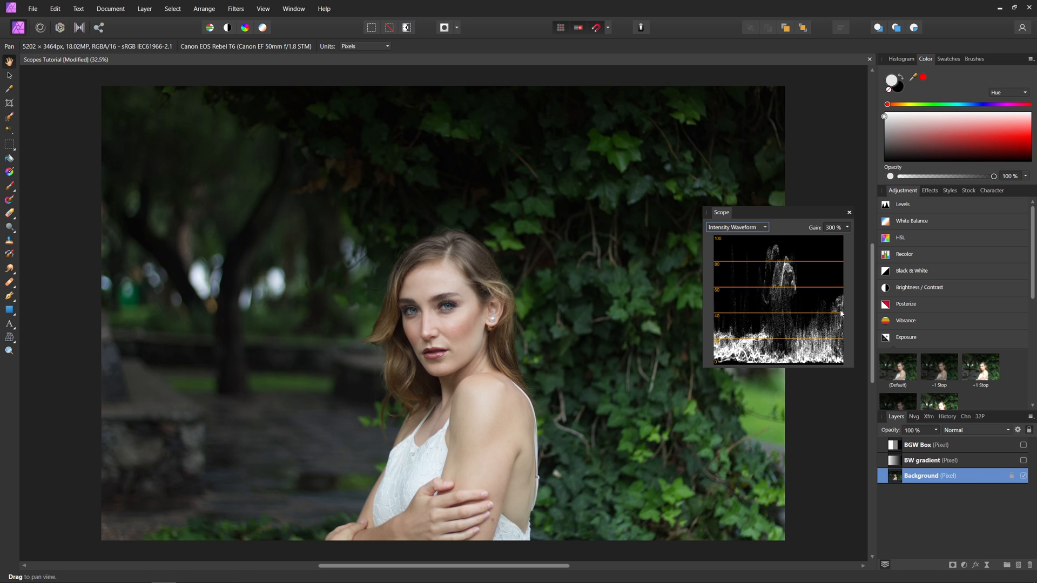
click(736, 227)
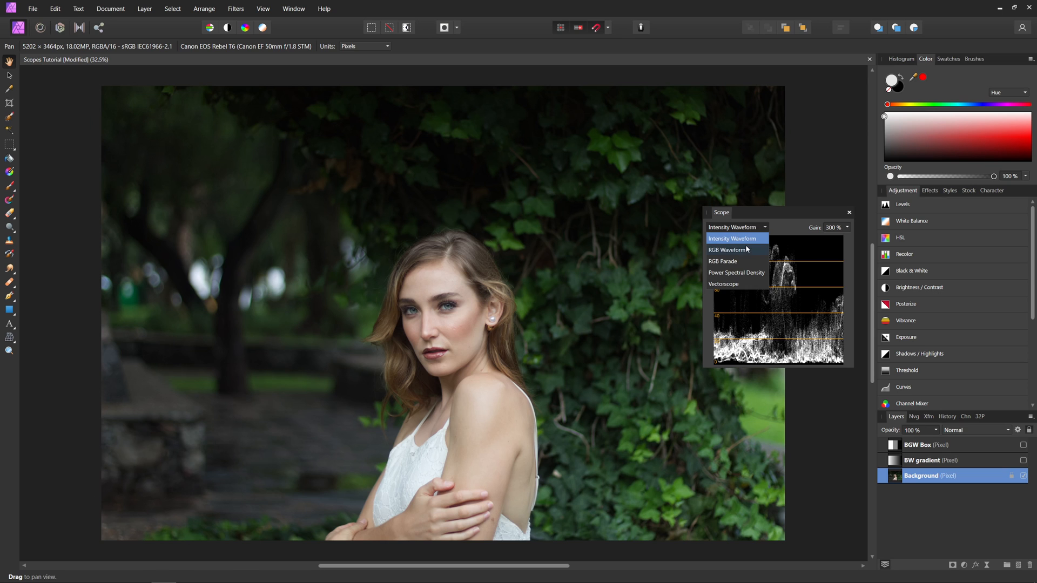
click(725, 250)
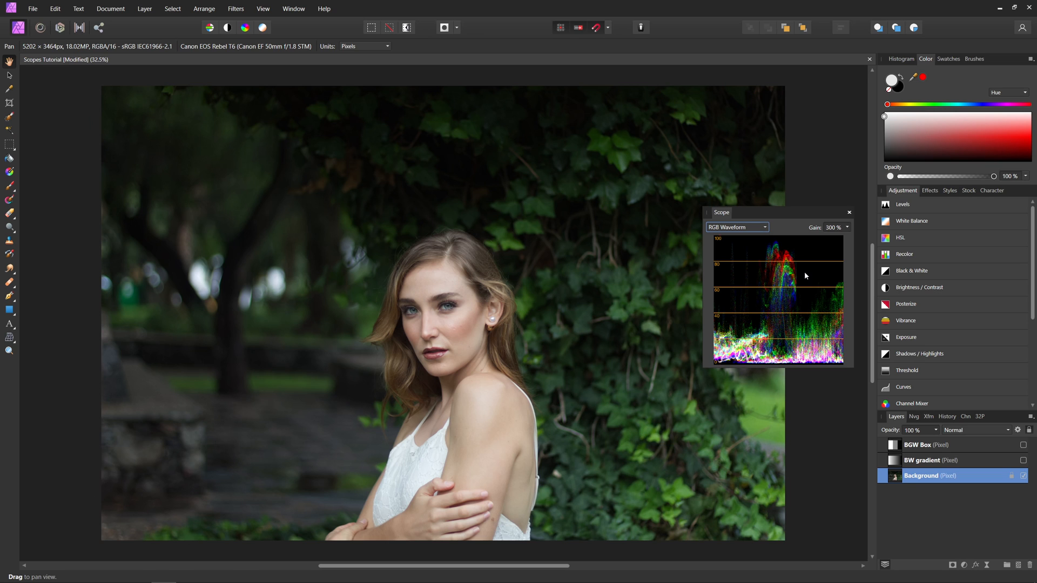
mouse_move(808, 228)
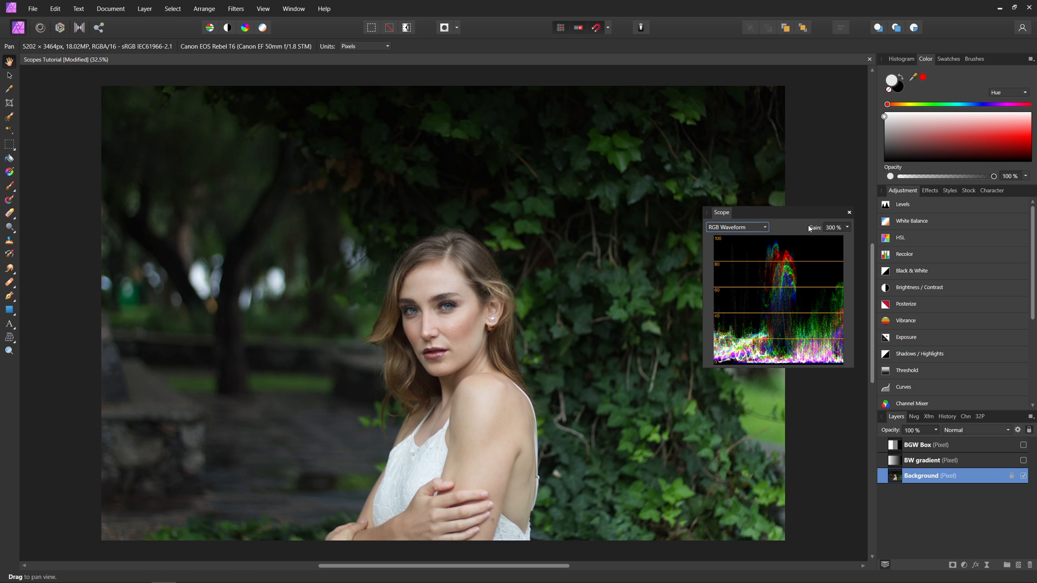
mouse_move(756, 317)
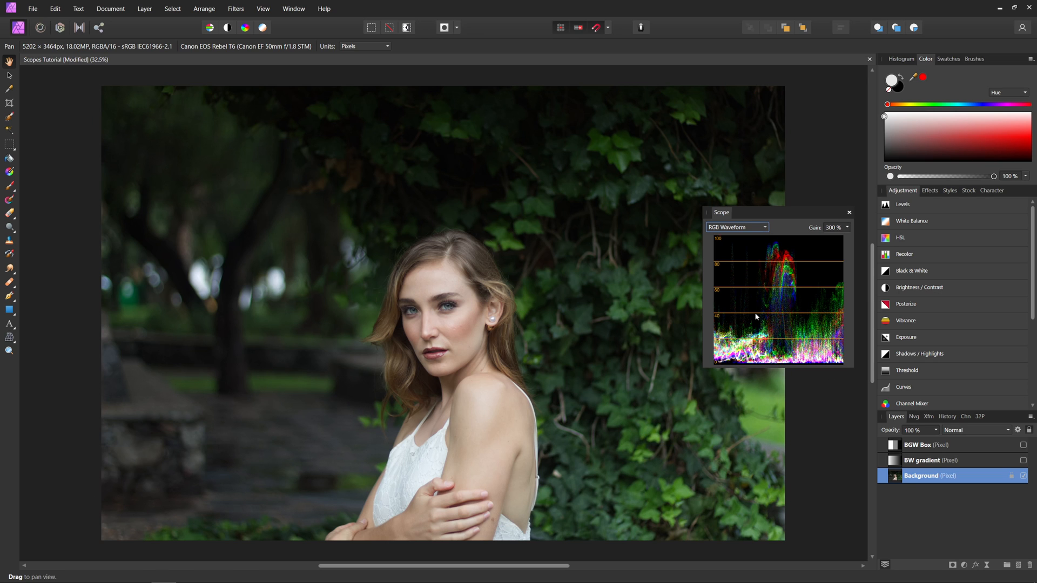
mouse_move(791, 272)
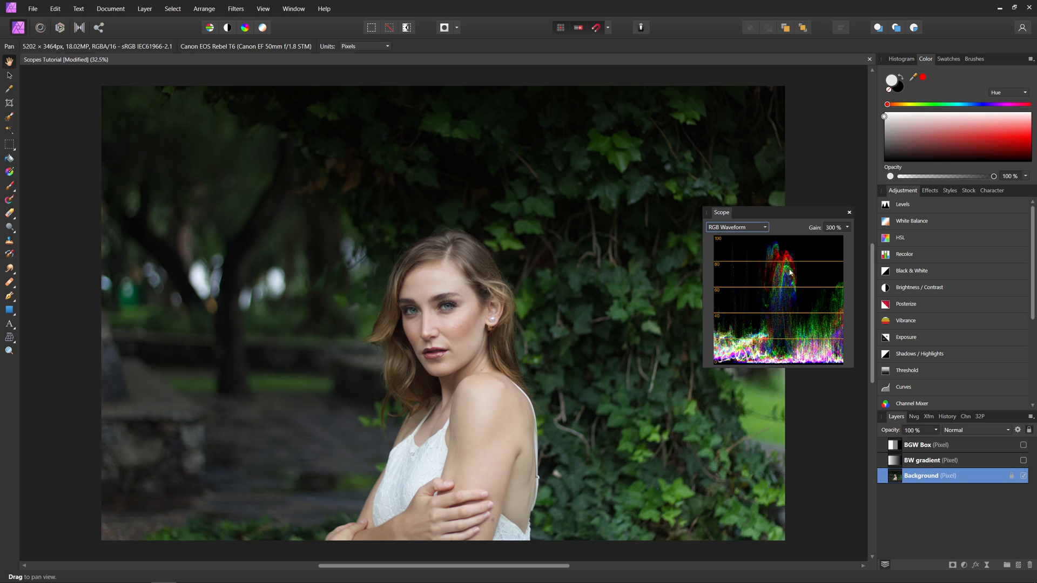
mouse_move(756, 311)
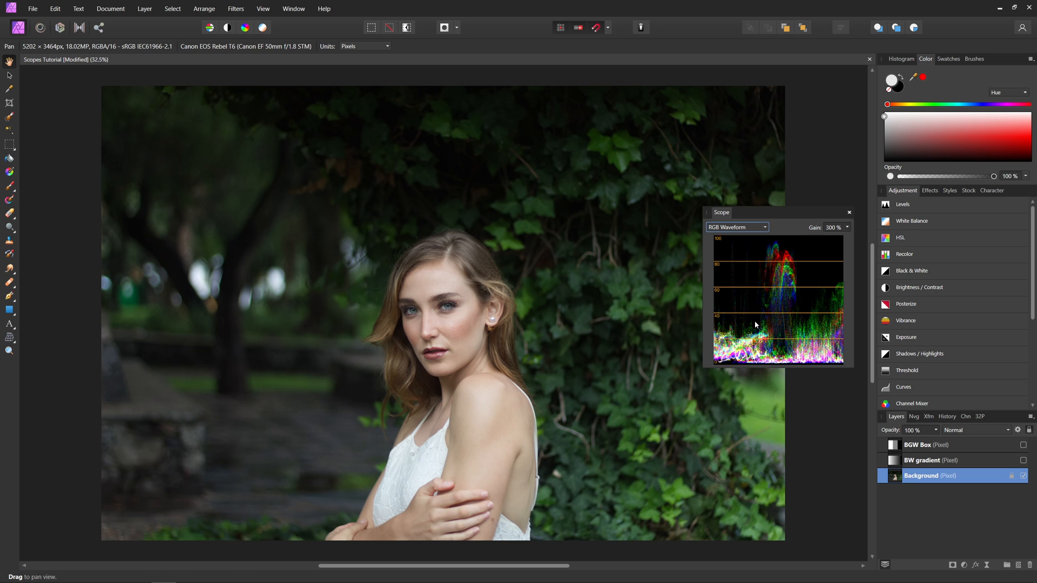
Switch the Scope display to RGB Parade.
click(737, 227)
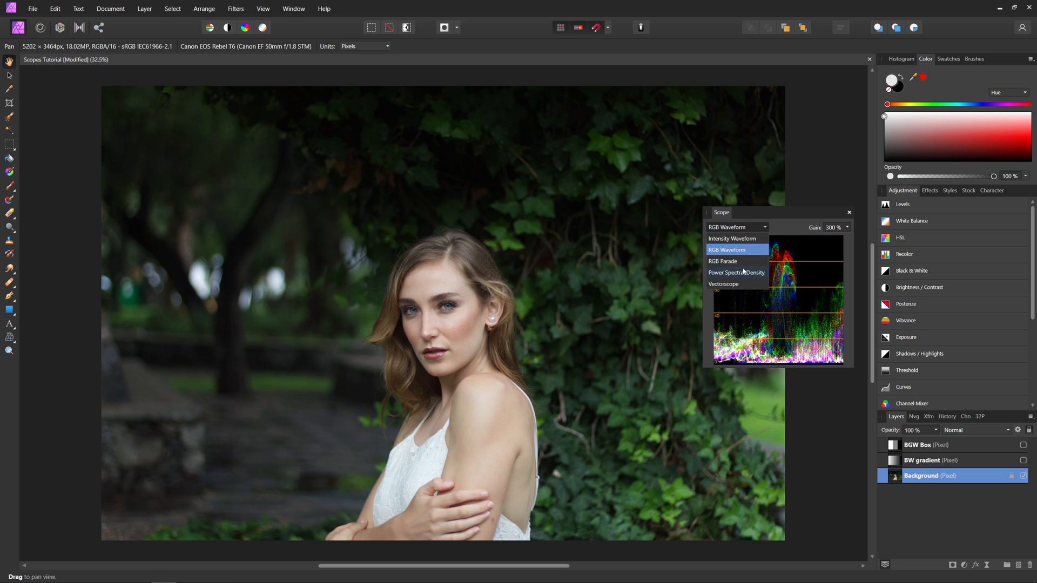
click(723, 262)
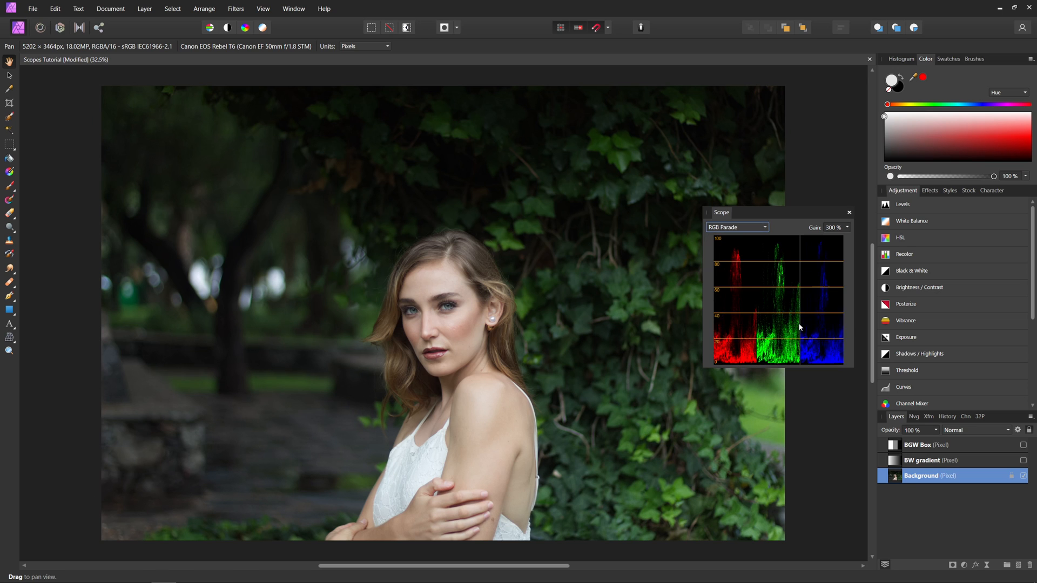
mouse_move(815, 334)
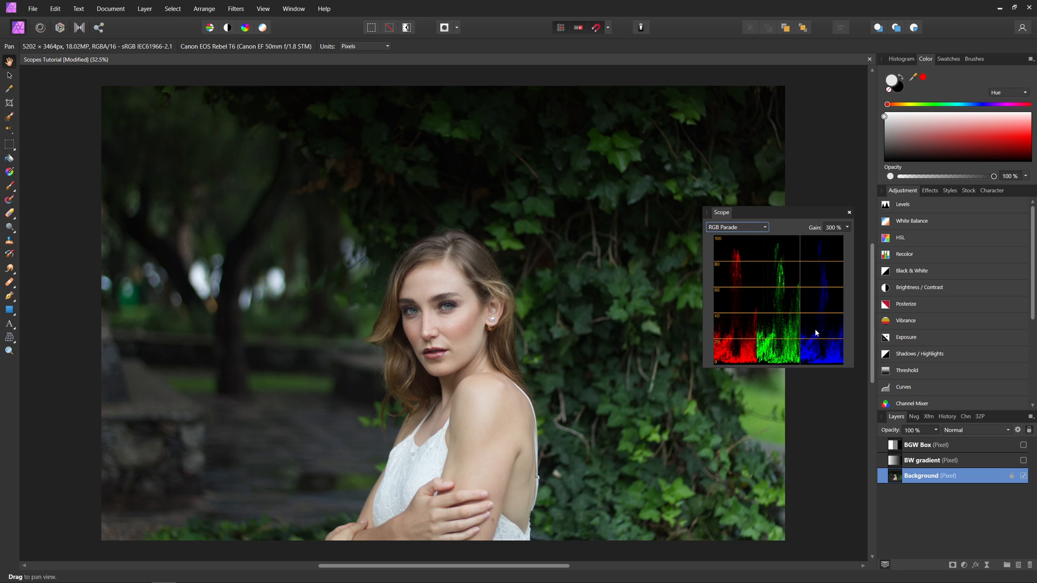
scroll(down, 3)
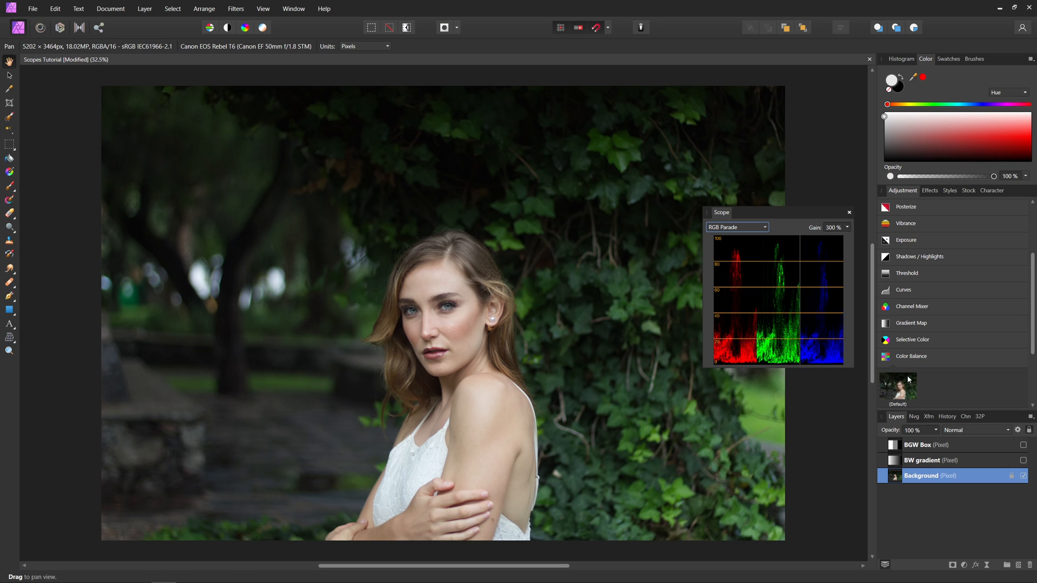
Add a Color Balance adjustment pushing the Shadows Cyan/Red slider toward red.
click(910, 356)
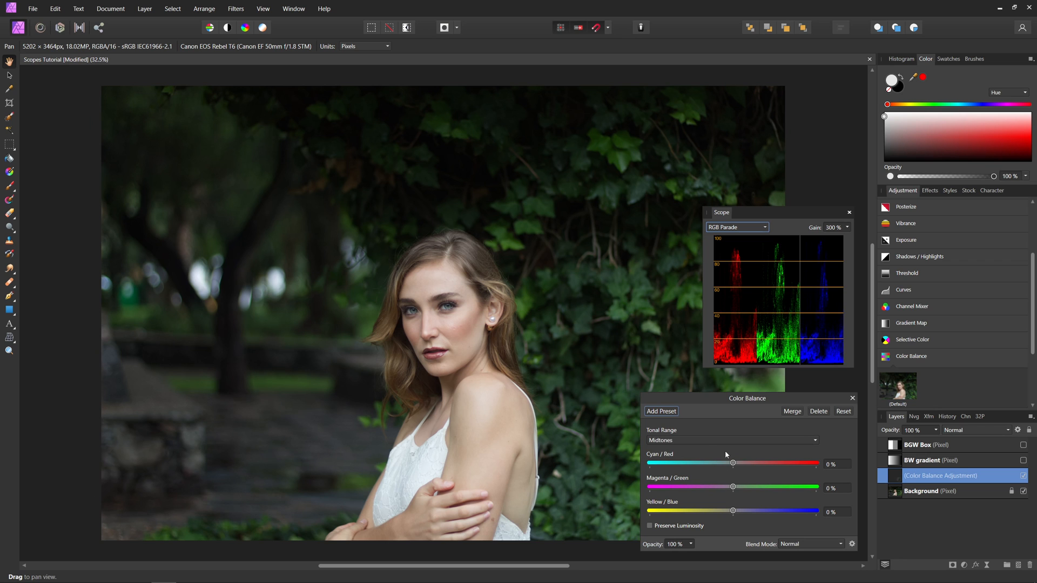
click(731, 441)
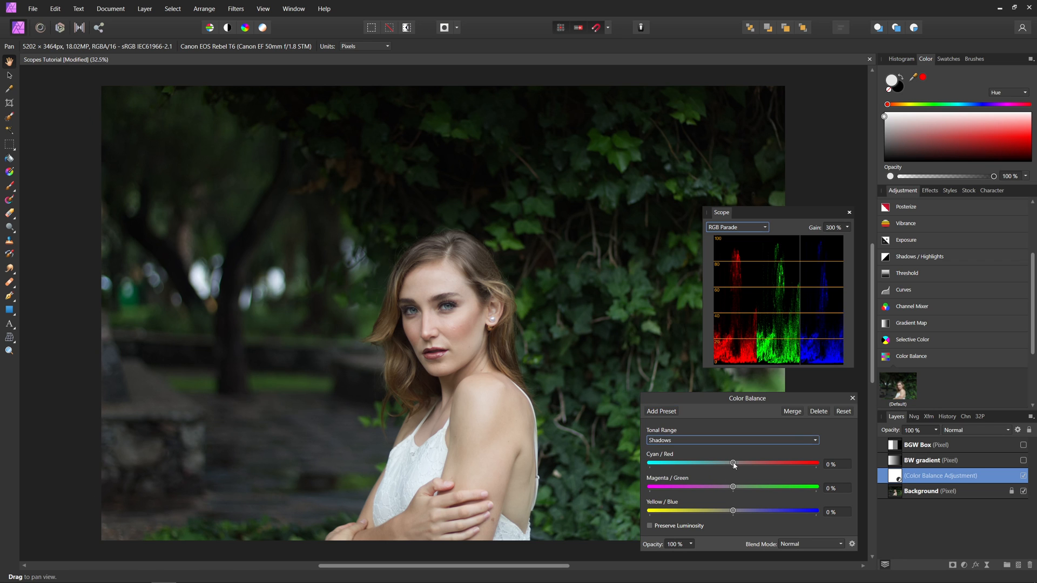
drag(733, 464, 751, 464)
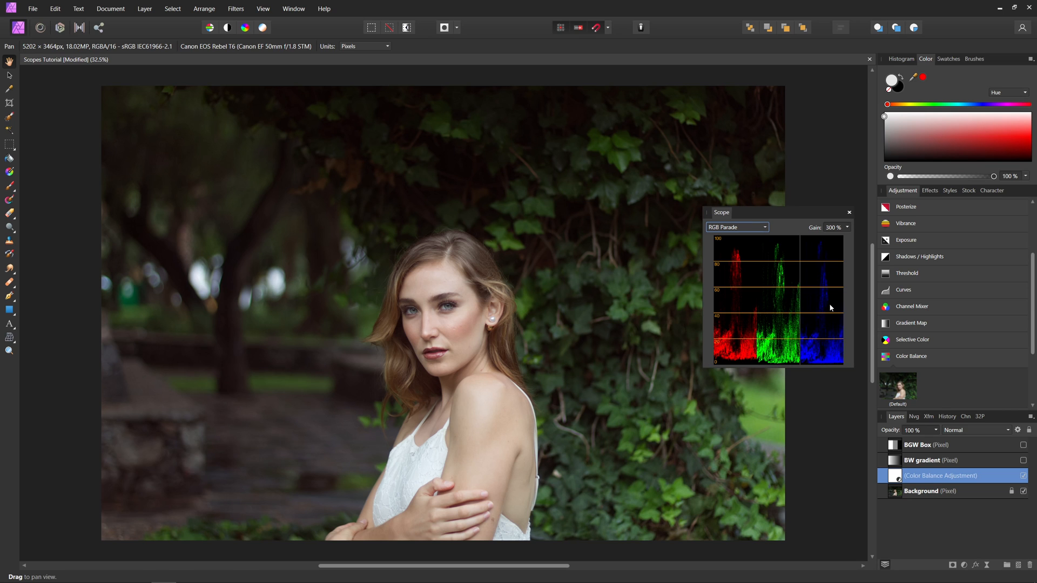
mouse_move(750, 364)
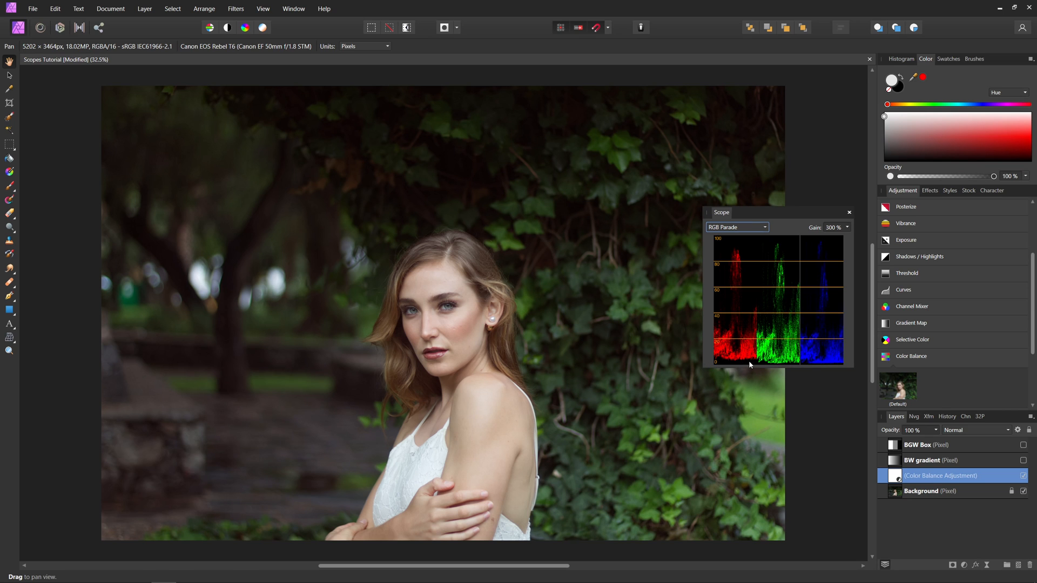
mouse_move(802, 356)
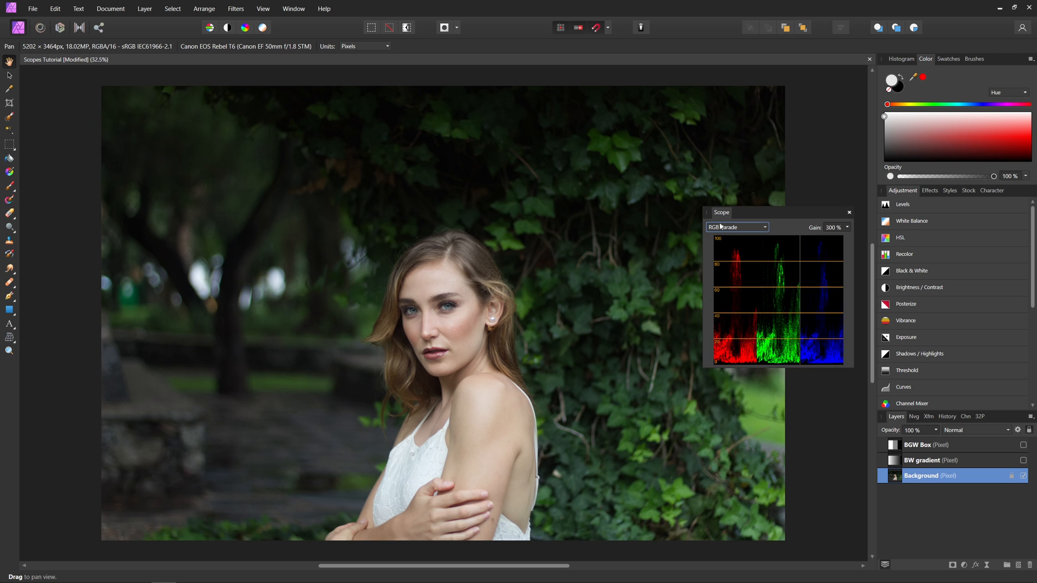
Switch the Scope display to Power Spectral Density.
click(736, 226)
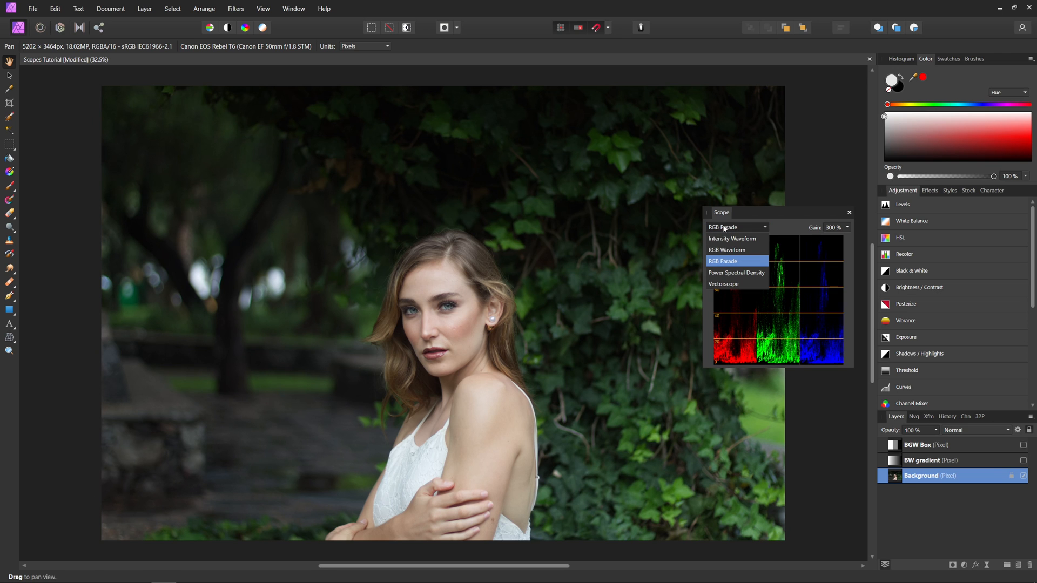
click(735, 272)
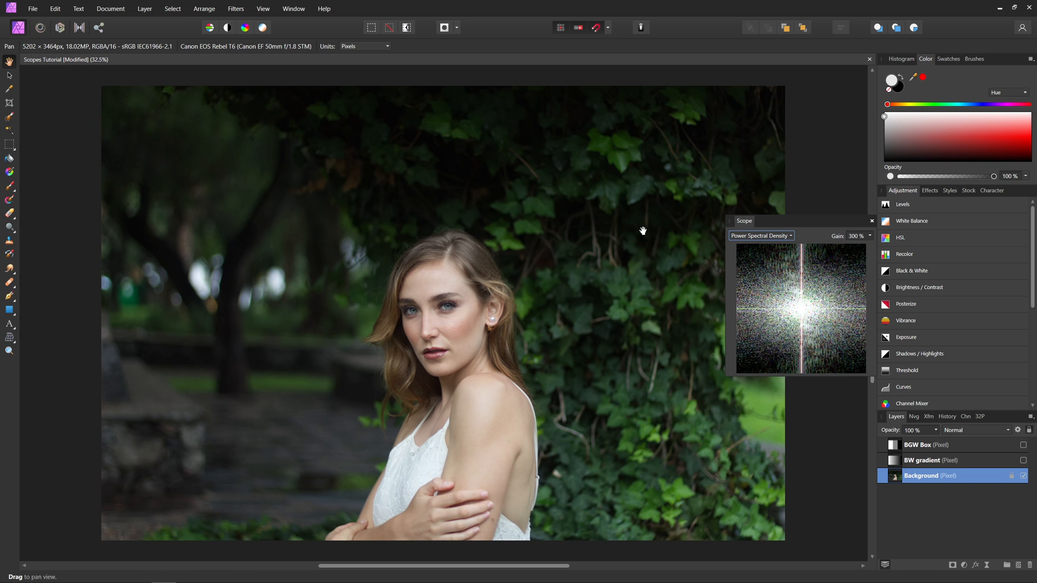
mouse_move(758, 387)
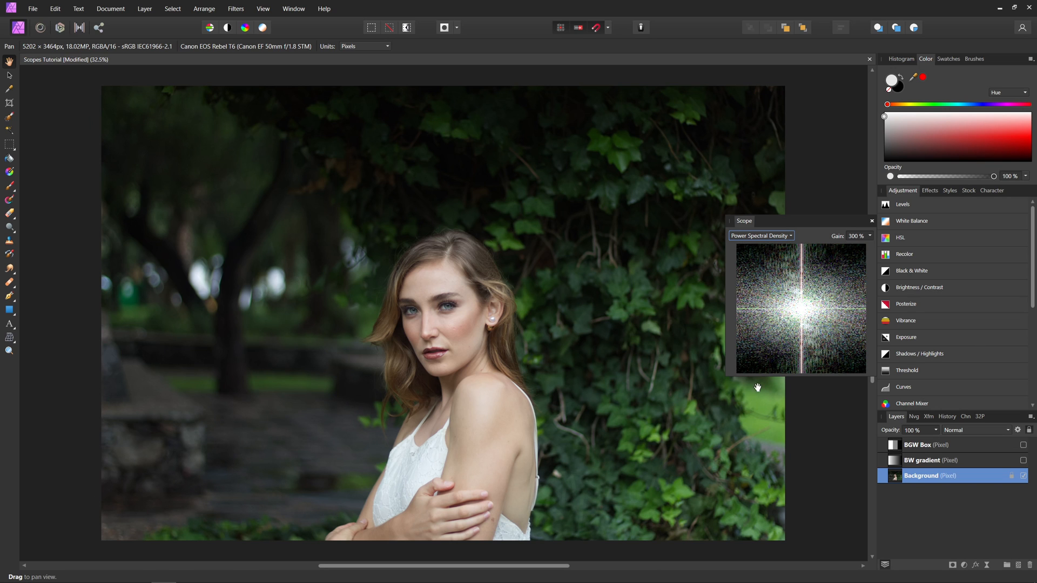
mouse_move(731, 348)
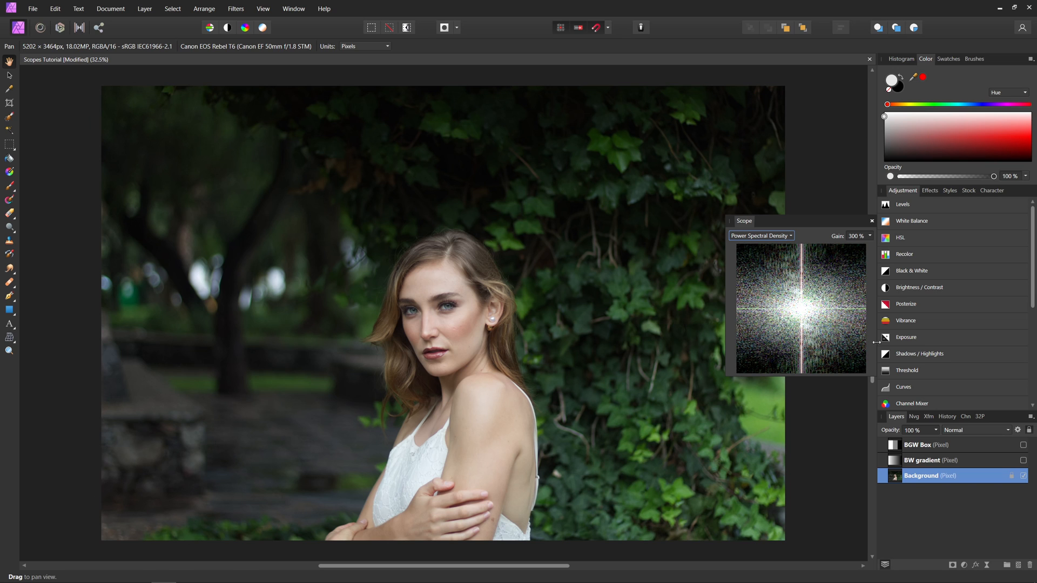
mouse_move(620, 323)
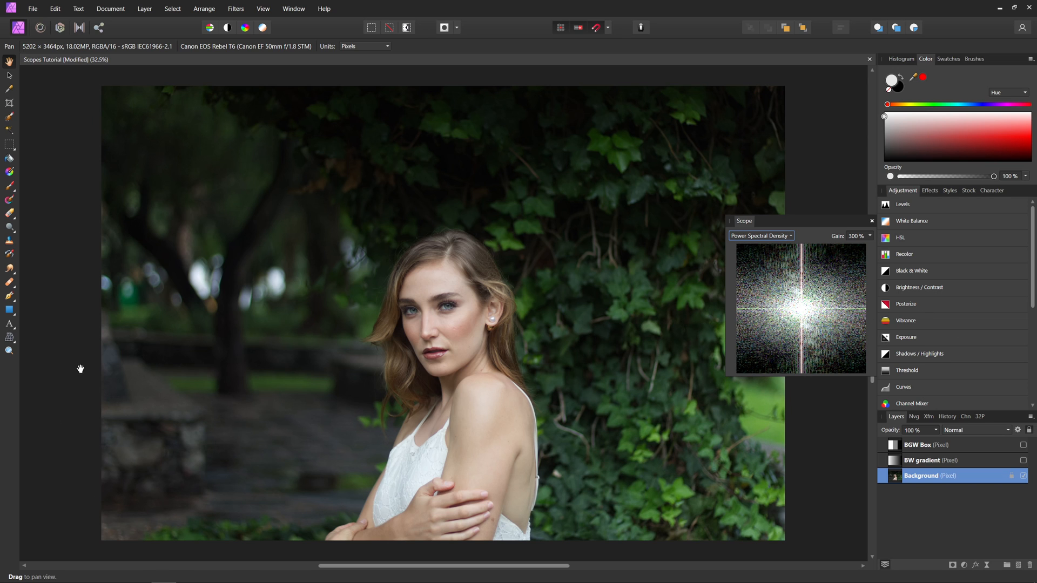
mouse_move(787, 285)
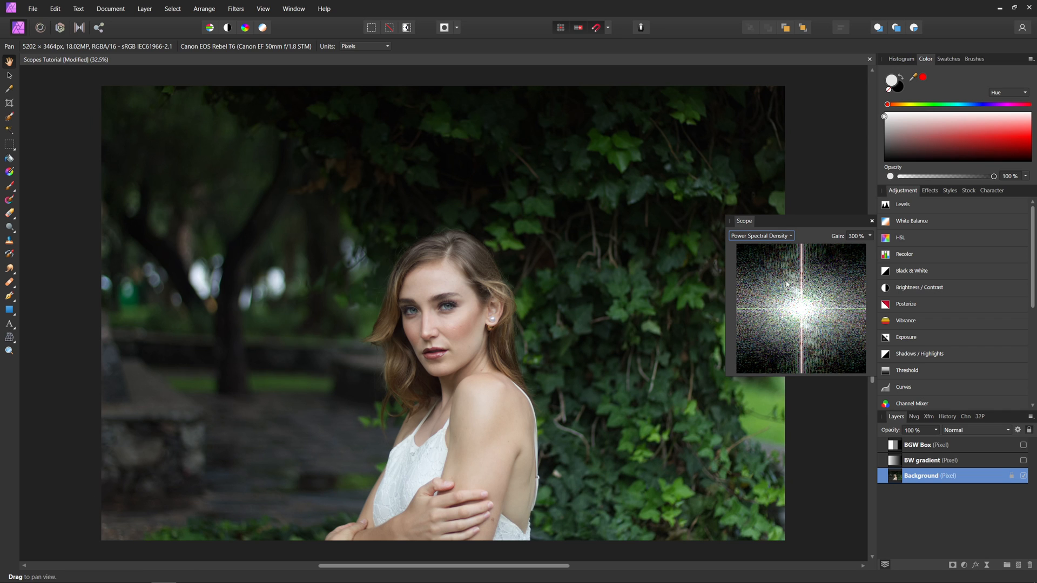
mouse_move(501, 190)
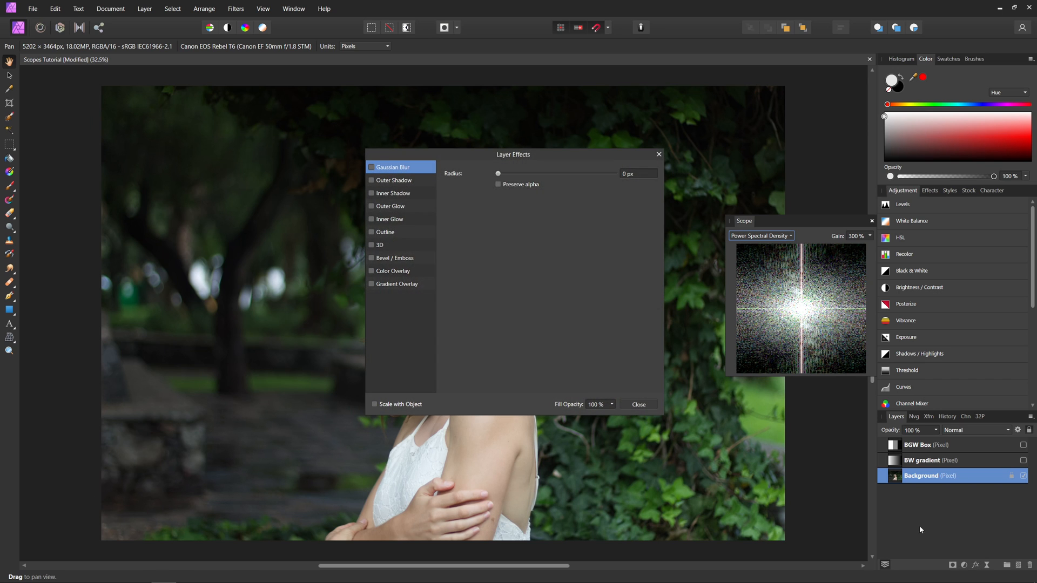
Enable Gaussian Blur, raise its radius to about 45 px, then pull it back down.
click(371, 167)
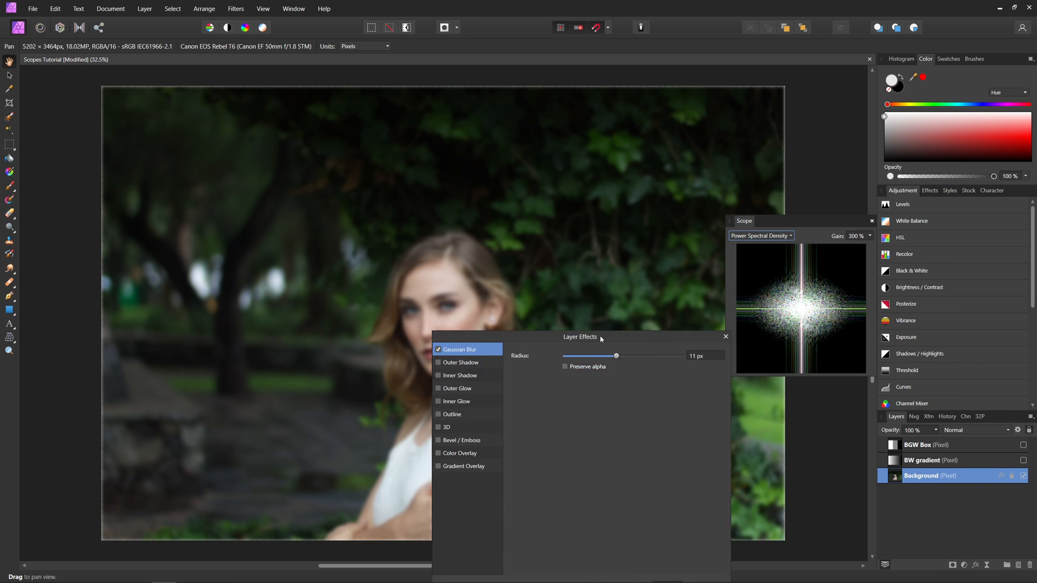
drag(580, 337, 501, 342)
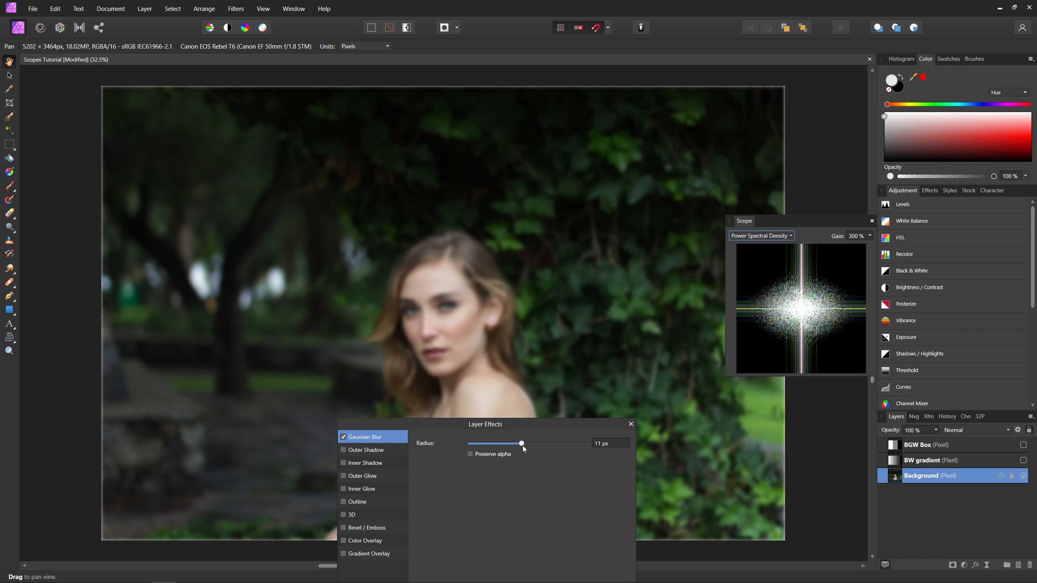
drag(520, 443, 566, 443)
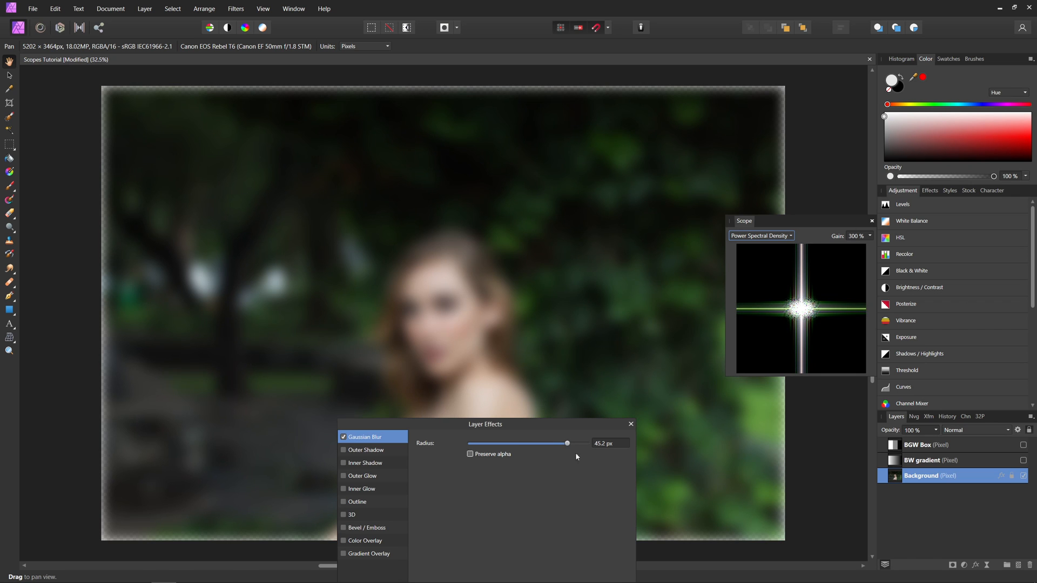
drag(566, 442, 471, 443)
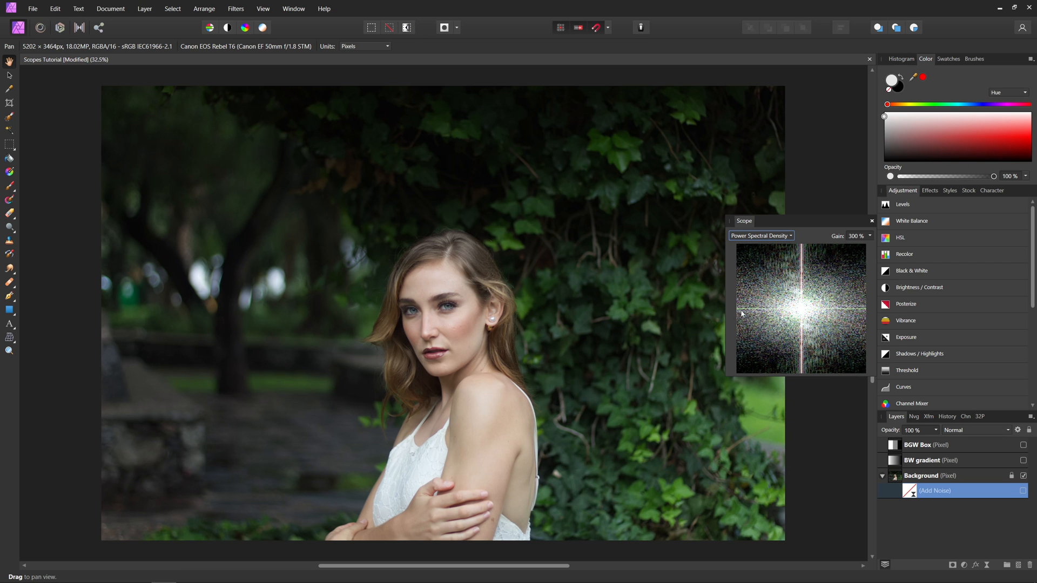
mouse_move(838, 320)
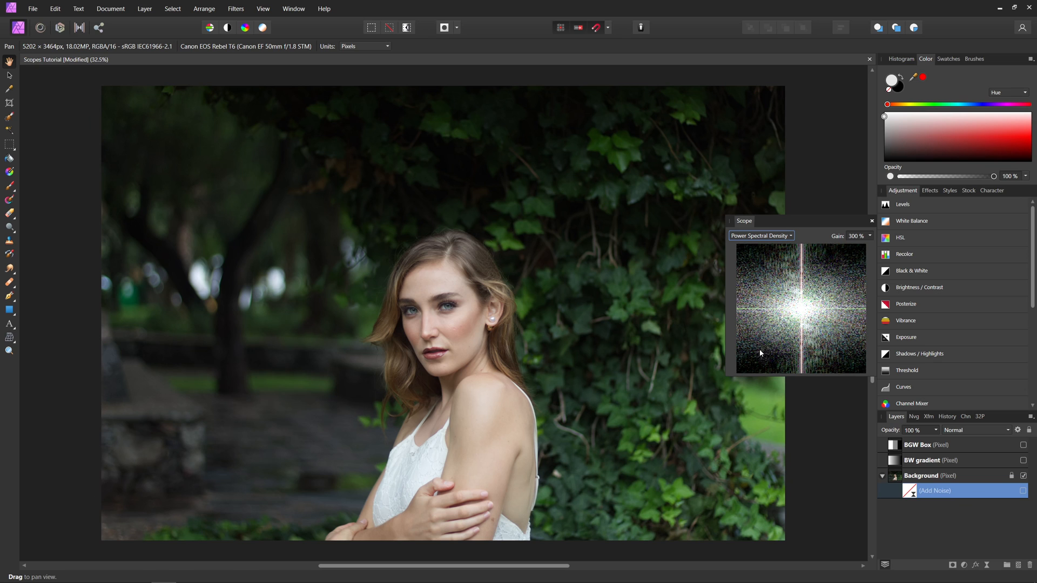
mouse_move(765, 361)
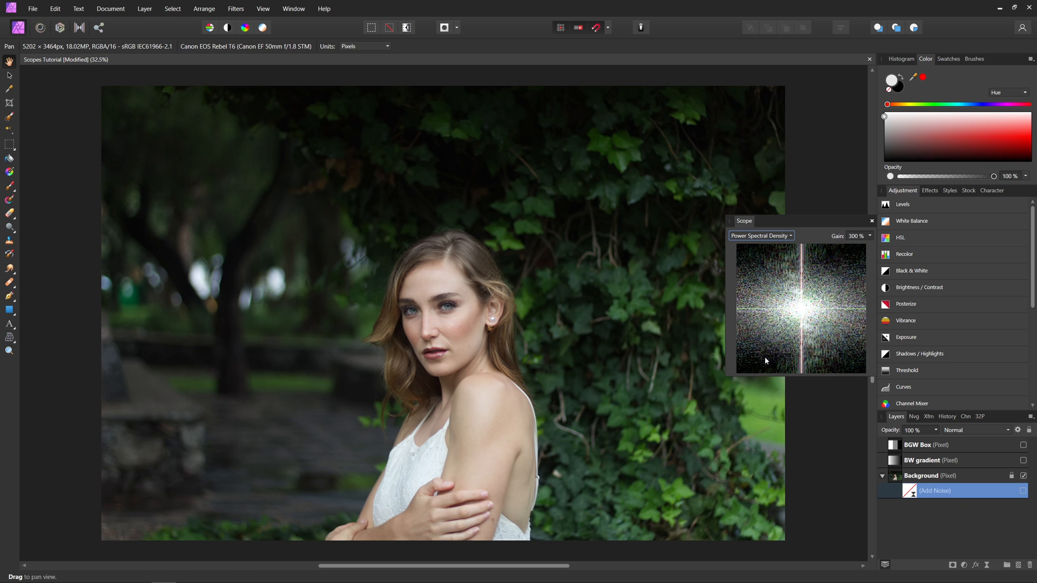
mouse_move(870, 244)
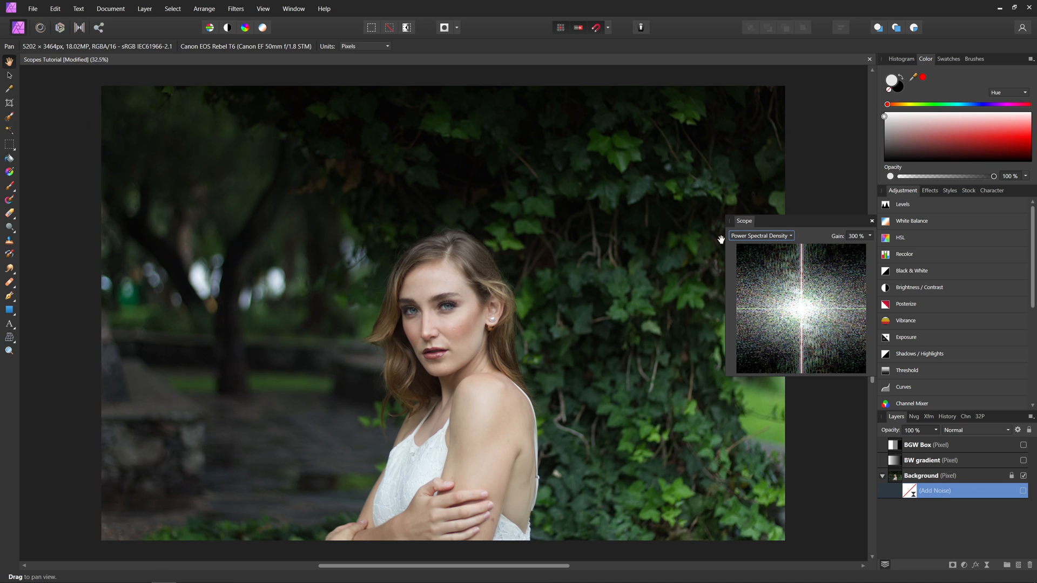
mouse_move(209, 293)
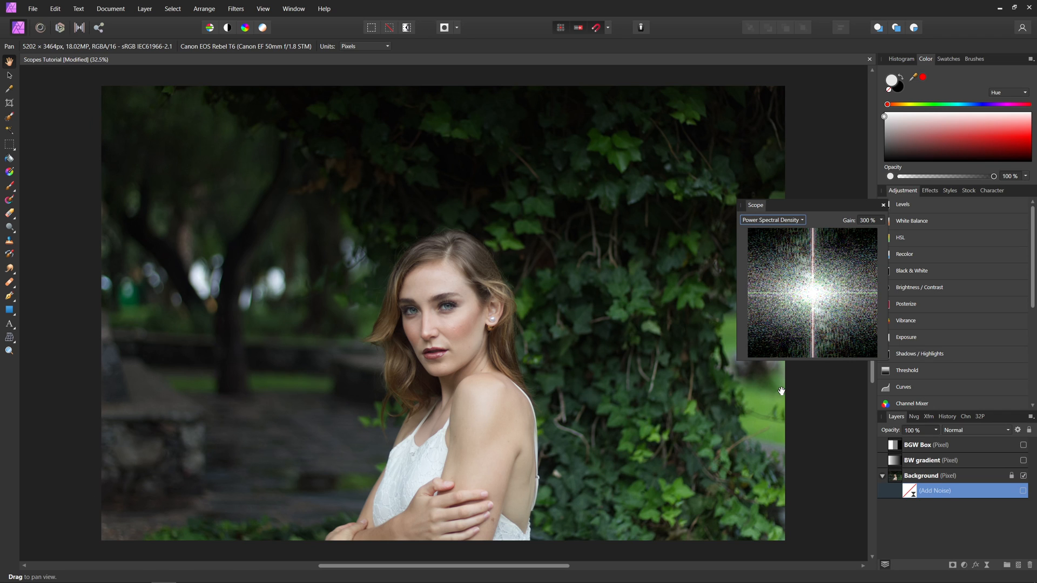
Switch the Scope to Vectorscope and scroll the Adjustments list toward Black & White.
click(771, 220)
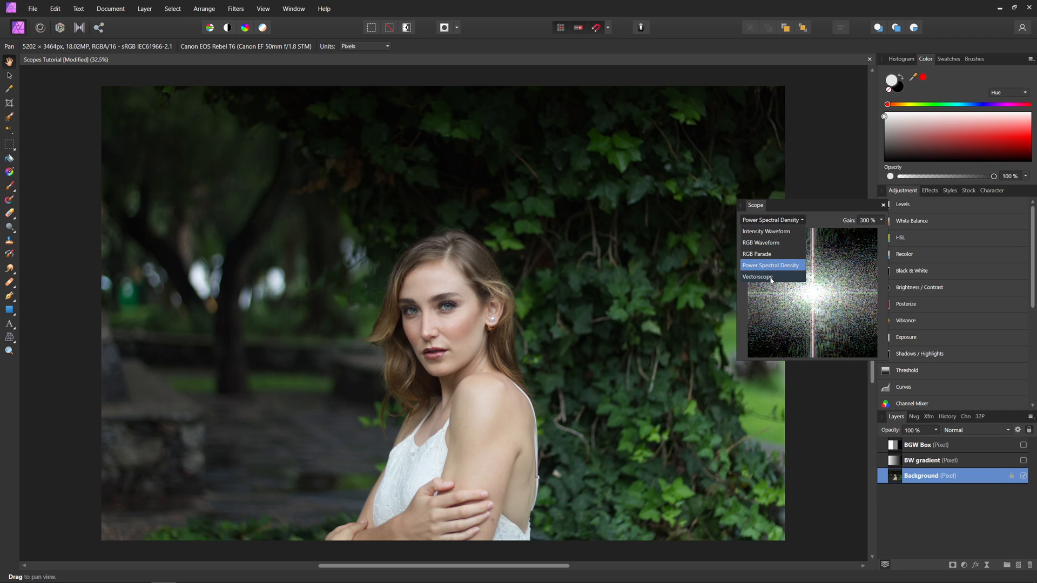
click(758, 277)
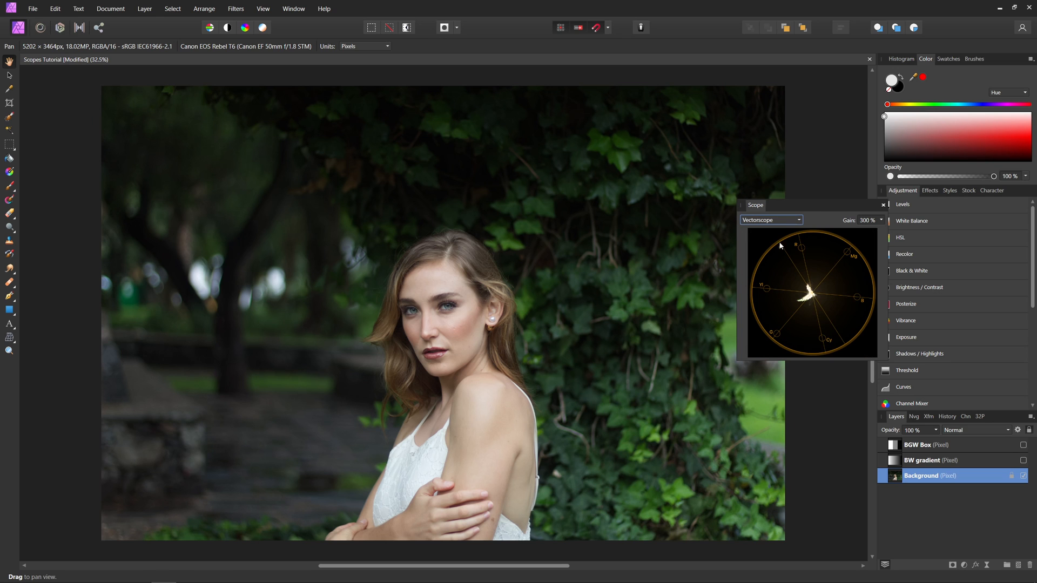
drag(754, 204, 737, 199)
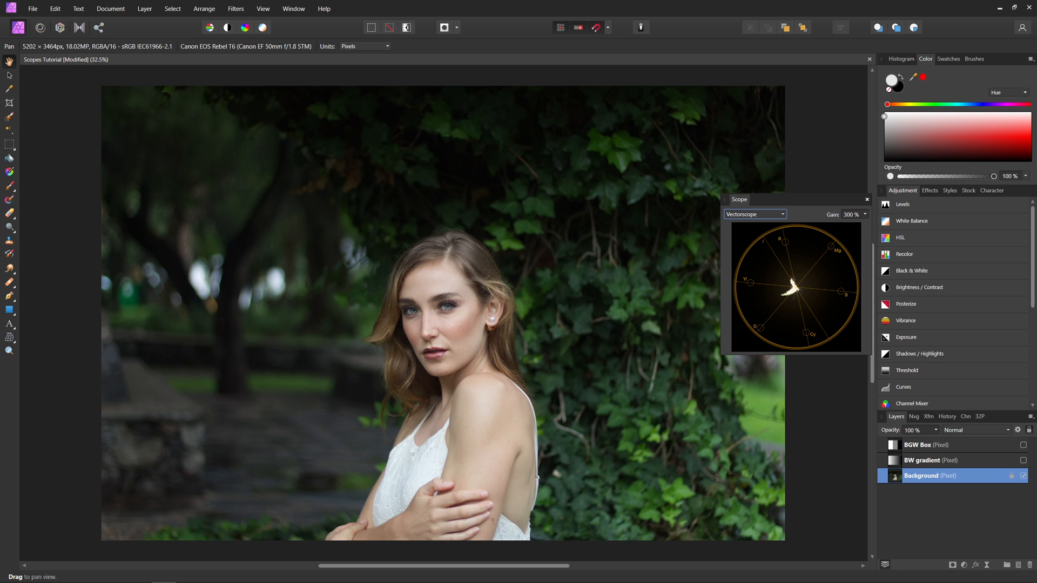
scroll(down, 3)
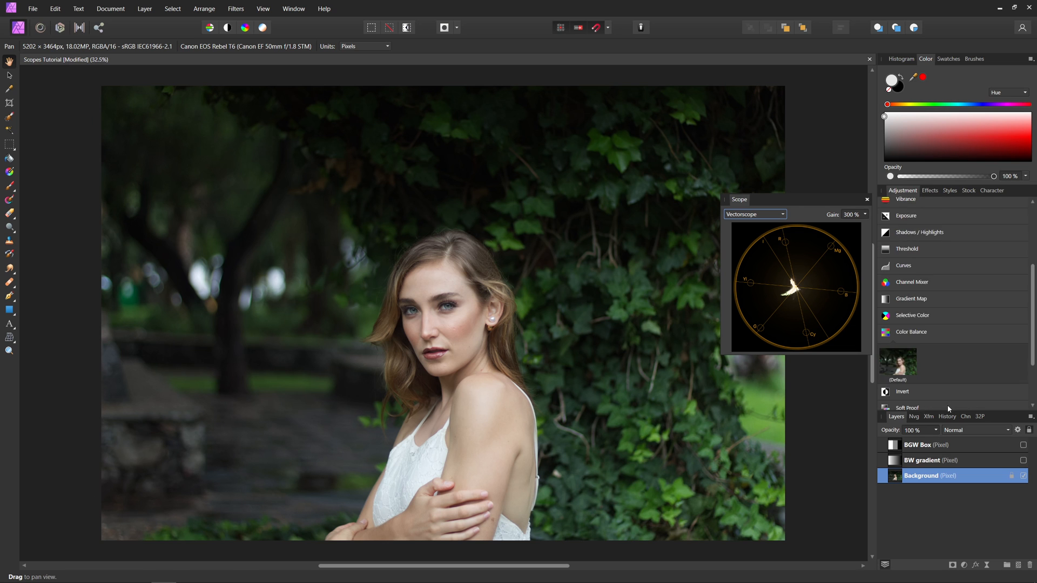
scroll(down, 3)
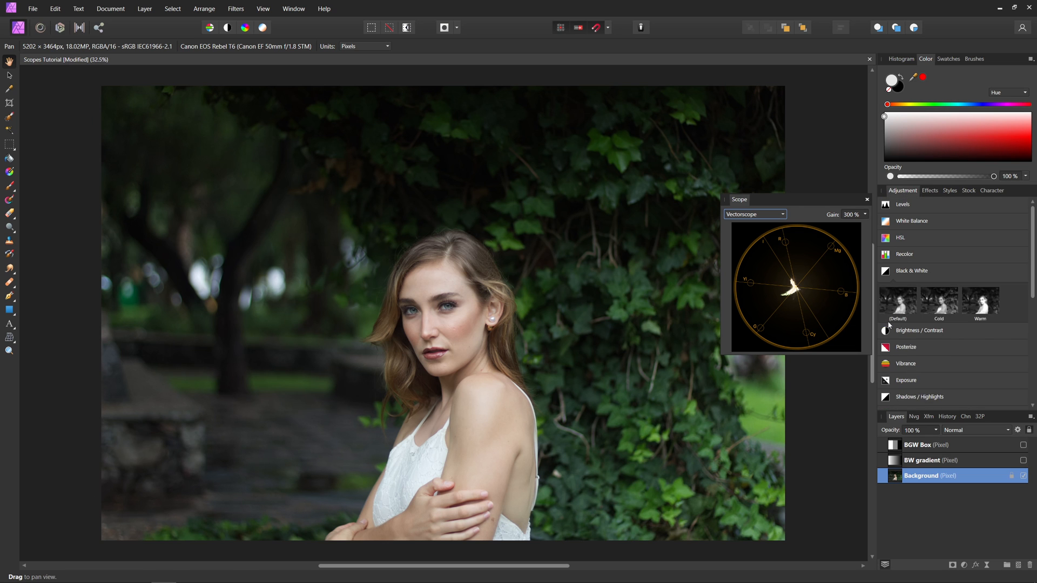
Add a default Black & White adjustment, show its effect, then hide it again.
click(911, 271)
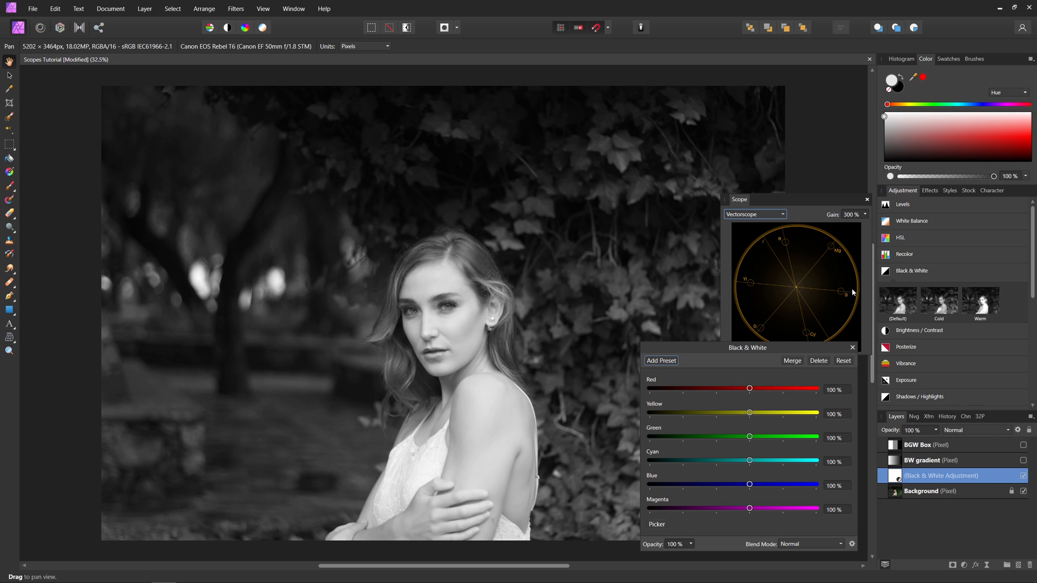
mouse_move(775, 293)
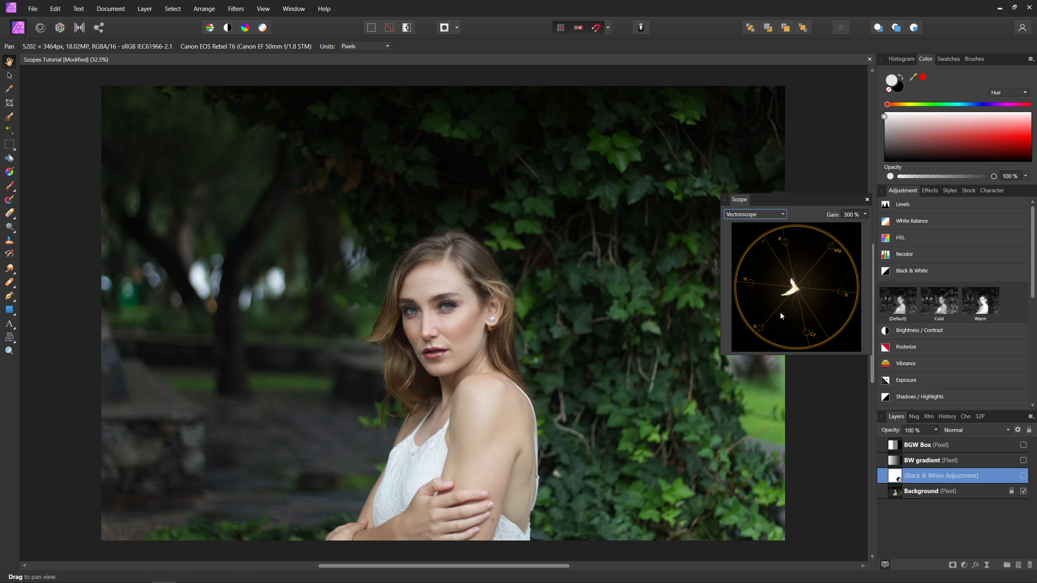
mouse_move(797, 291)
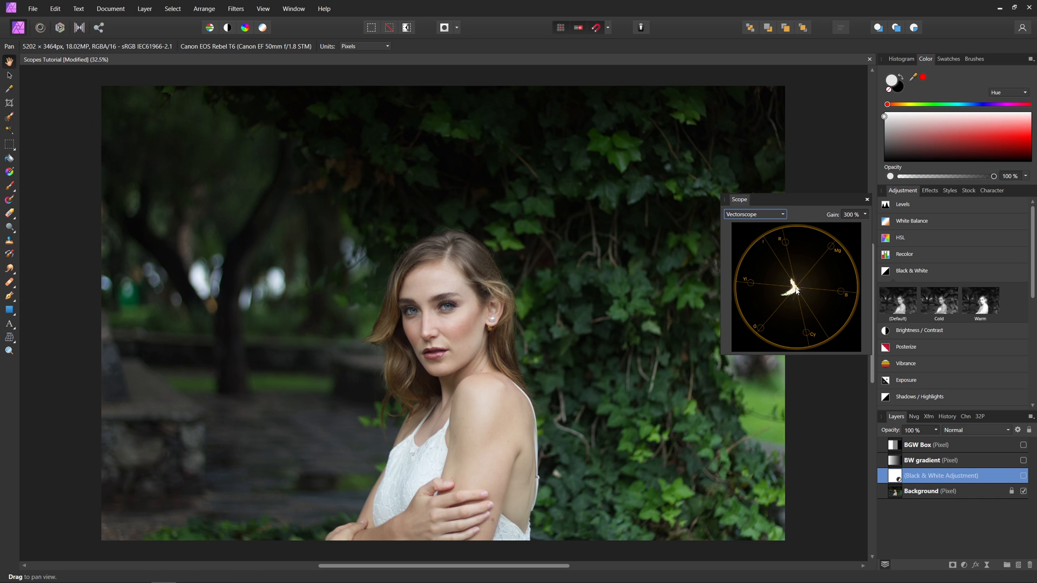
mouse_move(983, 457)
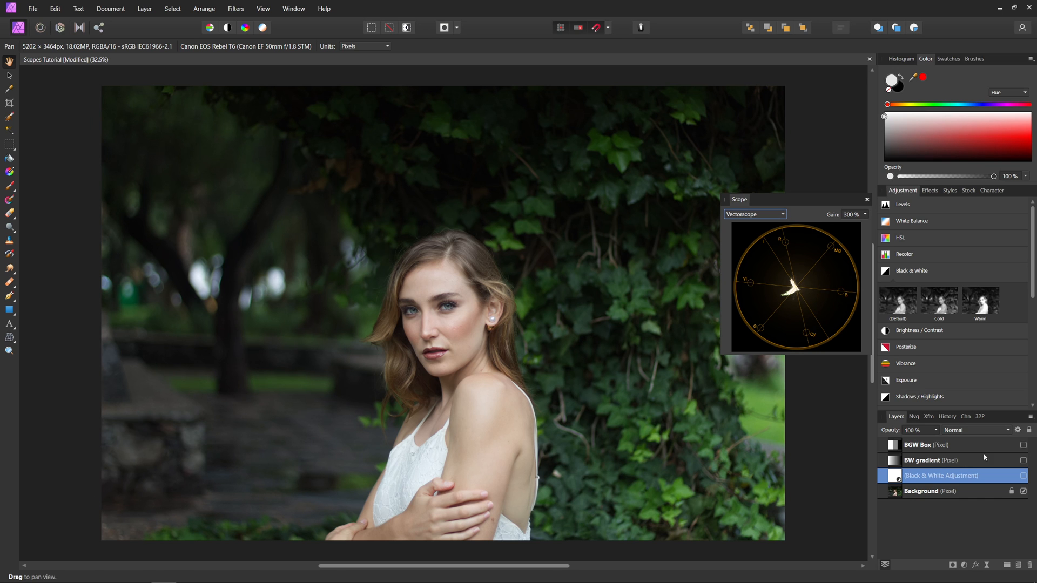
click(1024, 475)
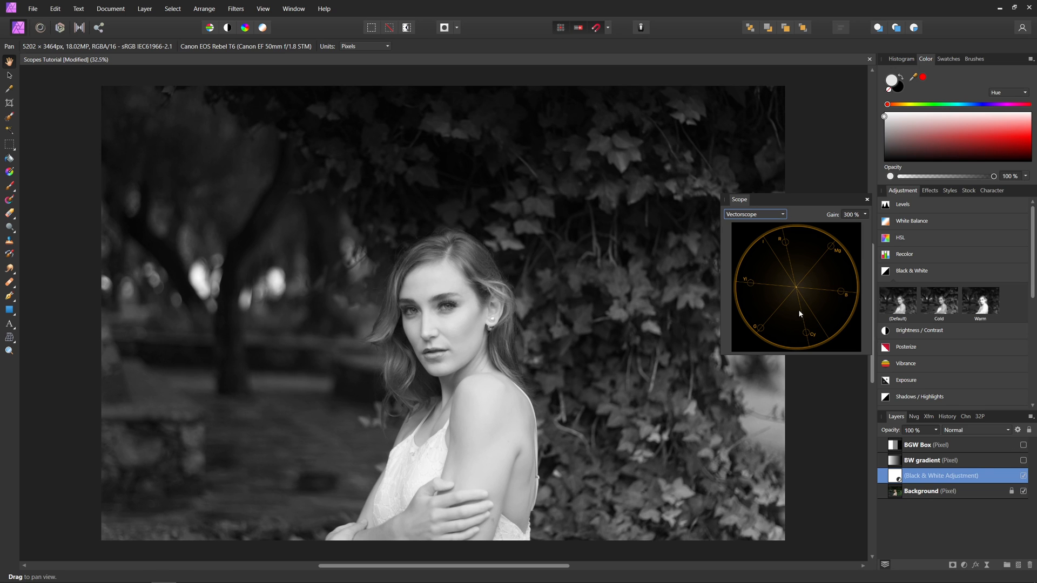
mouse_move(811, 249)
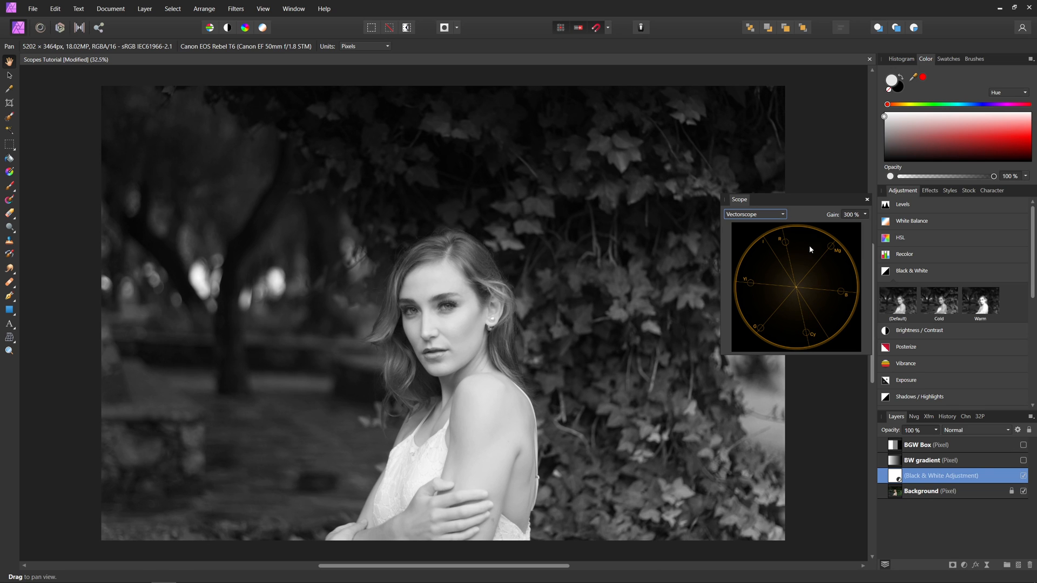
click(1025, 475)
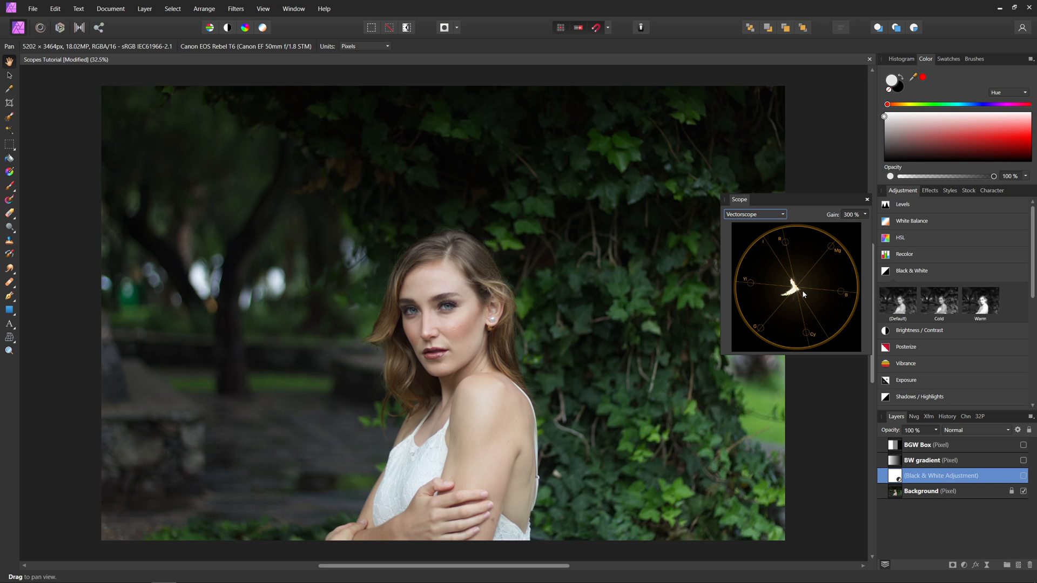
mouse_move(805, 292)
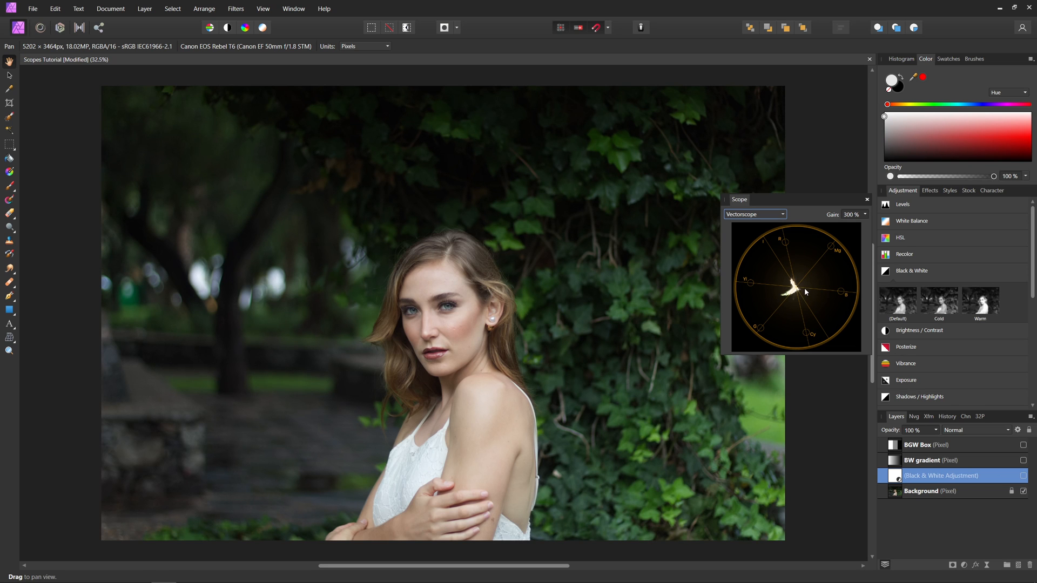
mouse_move(613, 285)
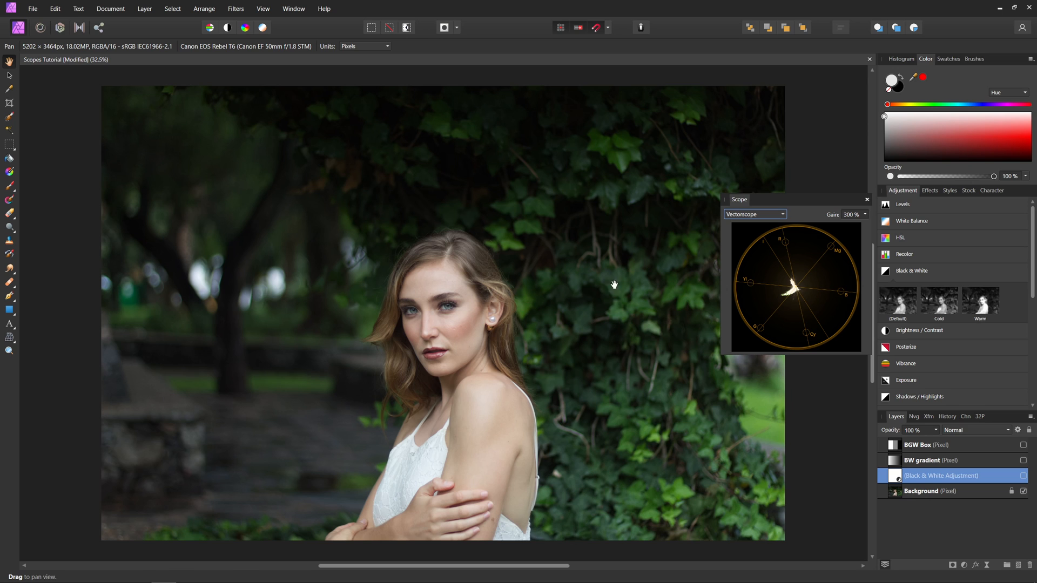
mouse_move(796, 292)
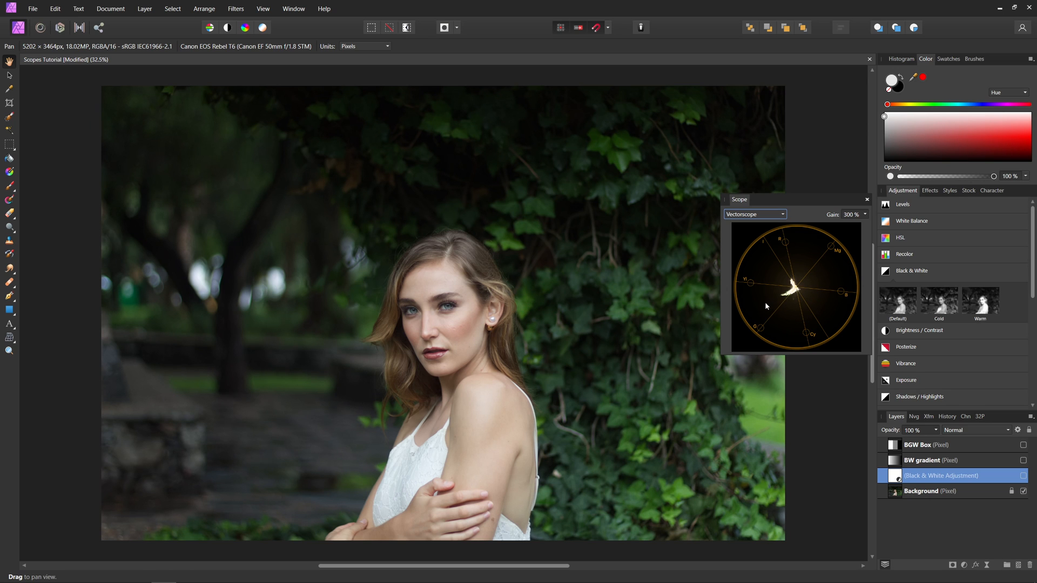
mouse_move(797, 286)
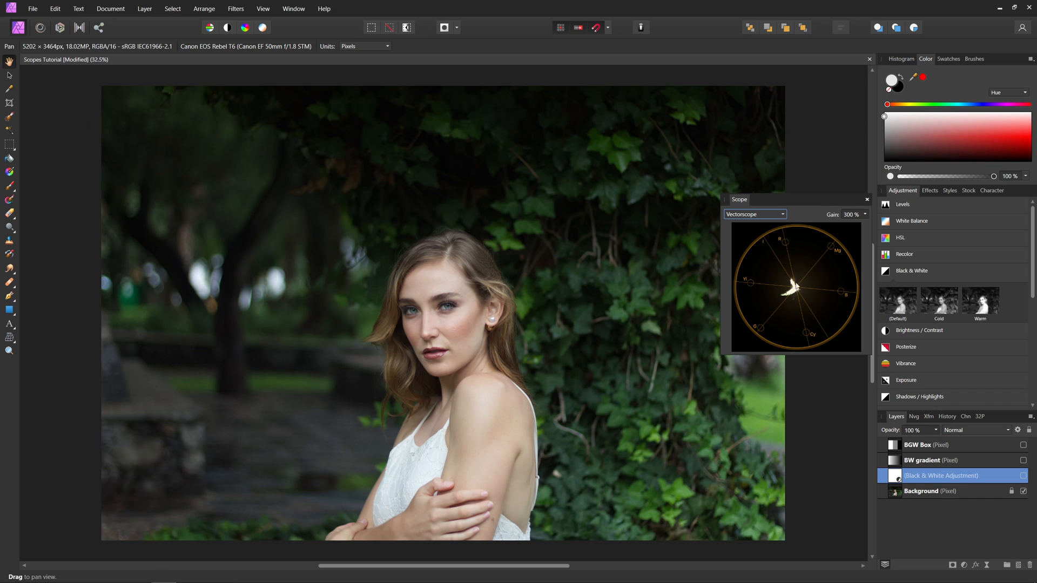
mouse_move(834, 277)
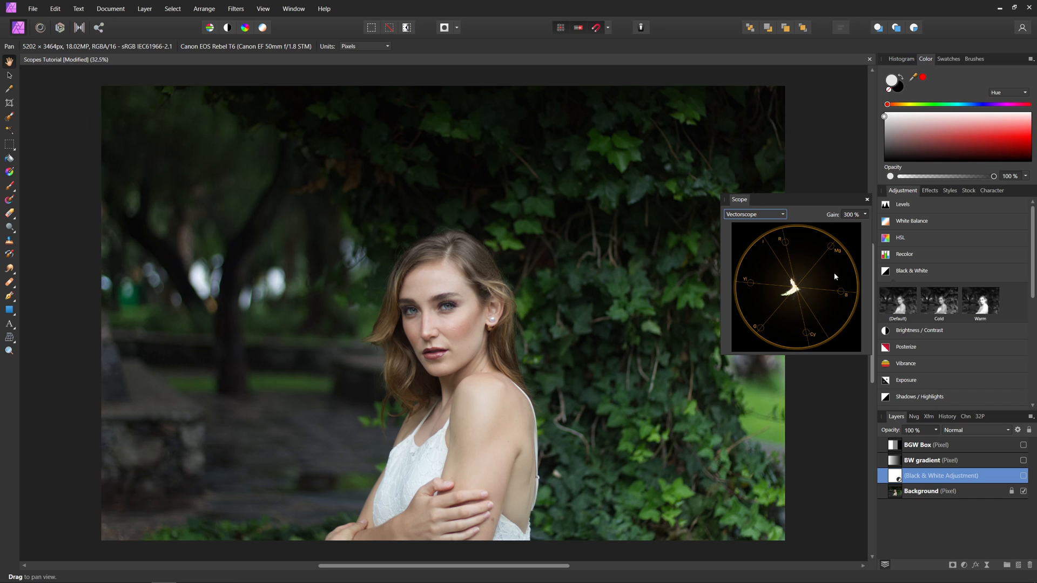
mouse_move(772, 254)
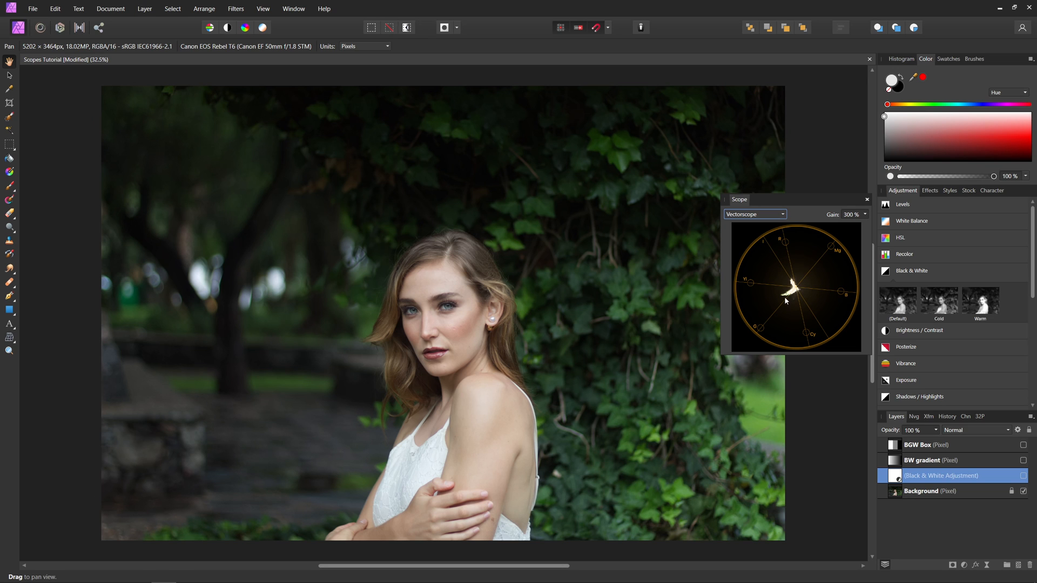
mouse_move(797, 322)
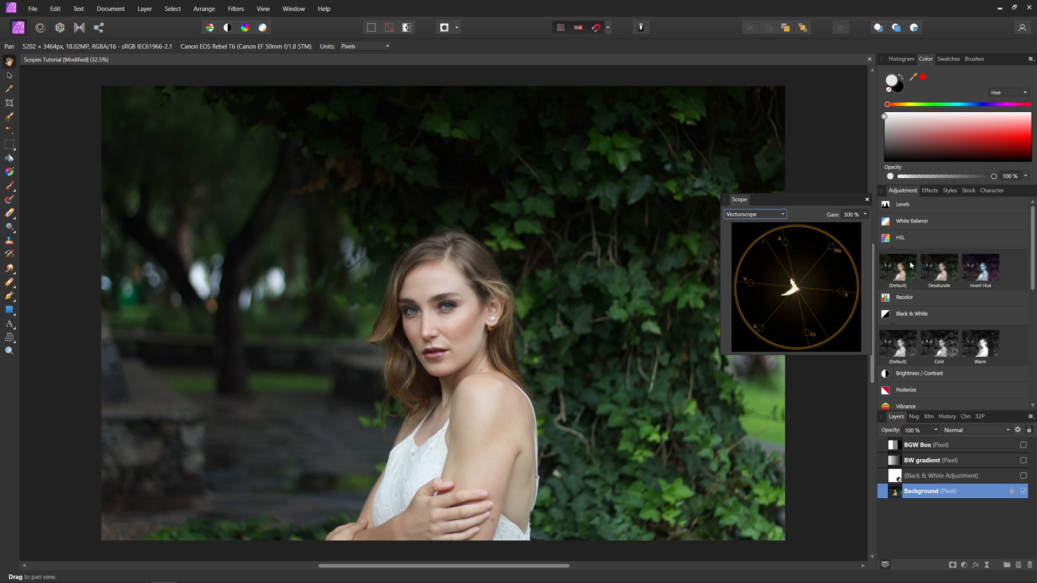
Add an HSL Shift adjustment, push Hue Shift strongly, then back to about 11.7°.
click(901, 237)
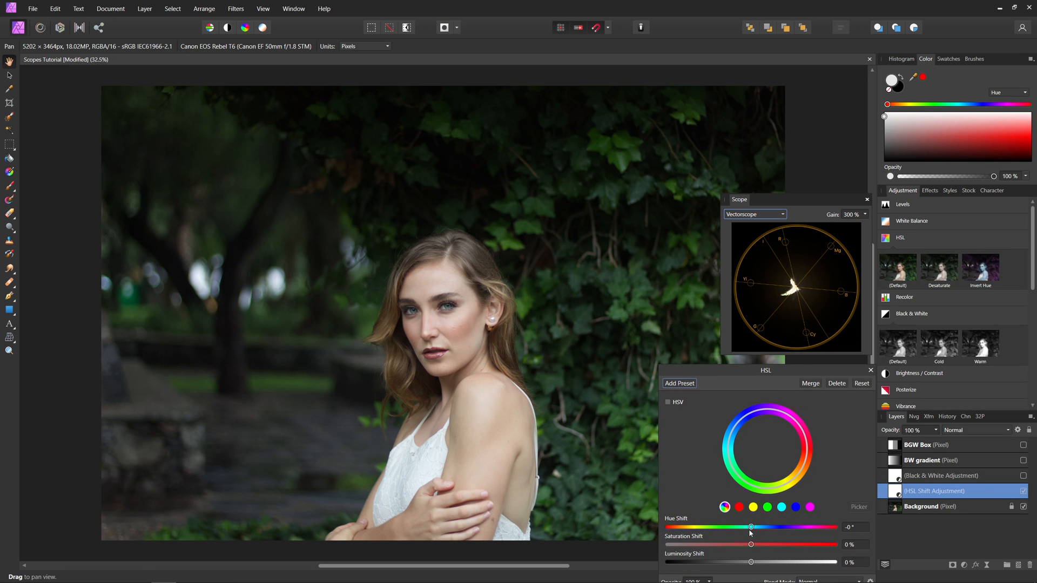
drag(751, 527, 774, 527)
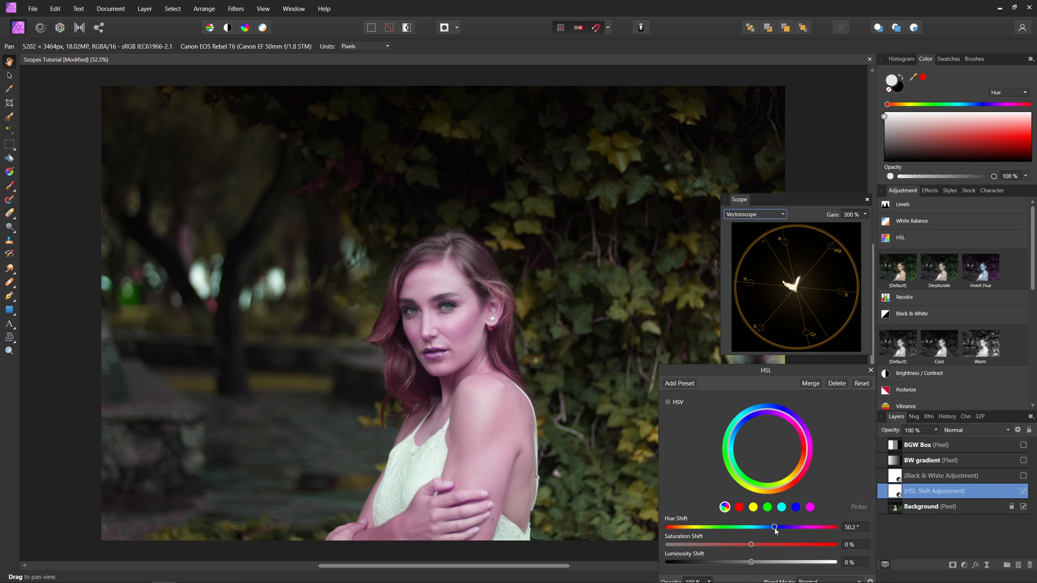
drag(775, 526, 757, 527)
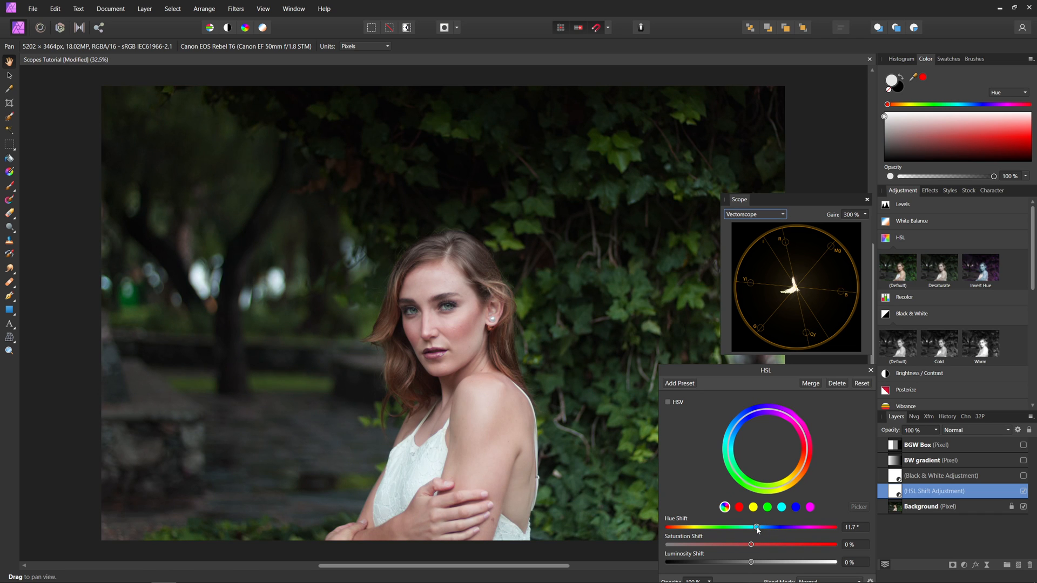
mouse_move(797, 305)
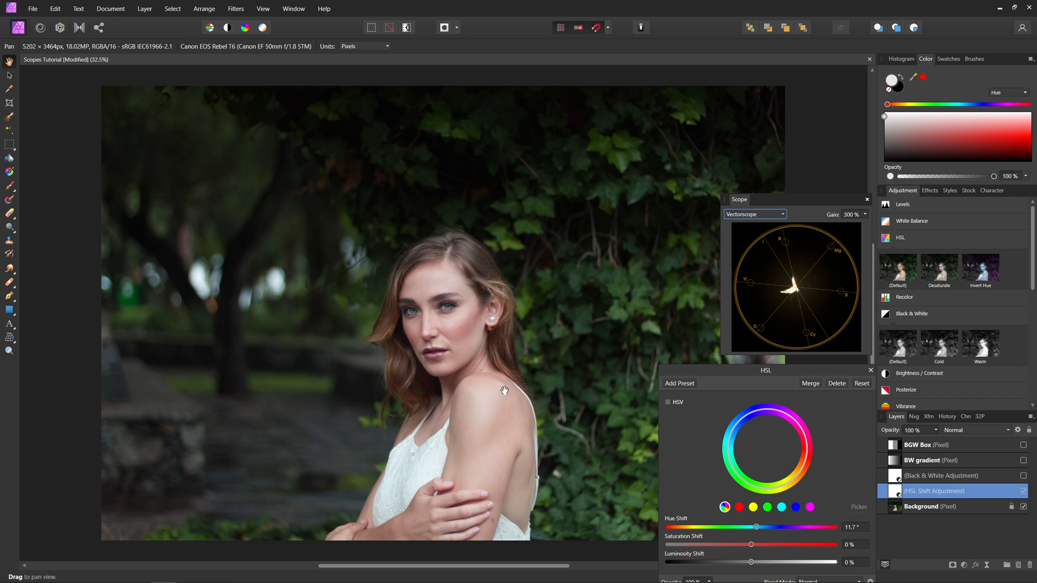
mouse_move(479, 313)
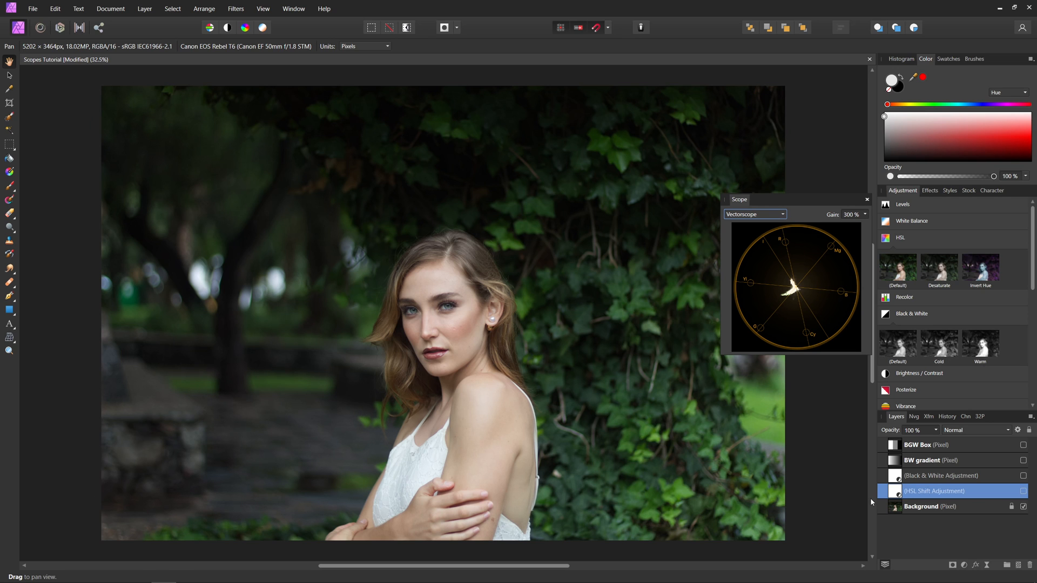
Reopen the HSL Shift and move Saturation Shift up to 61%, then down to -53%.
click(900, 238)
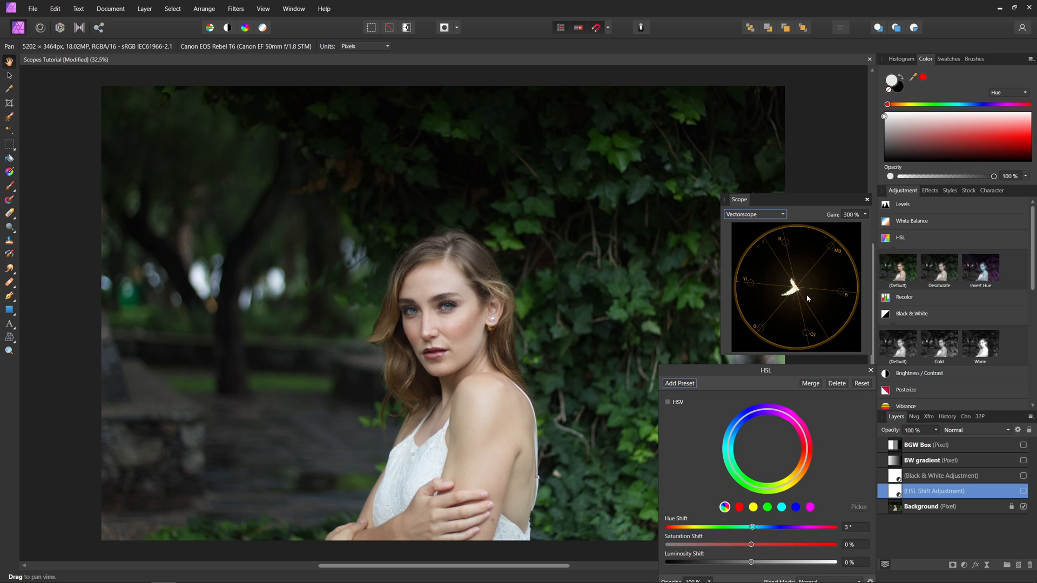
mouse_move(793, 295)
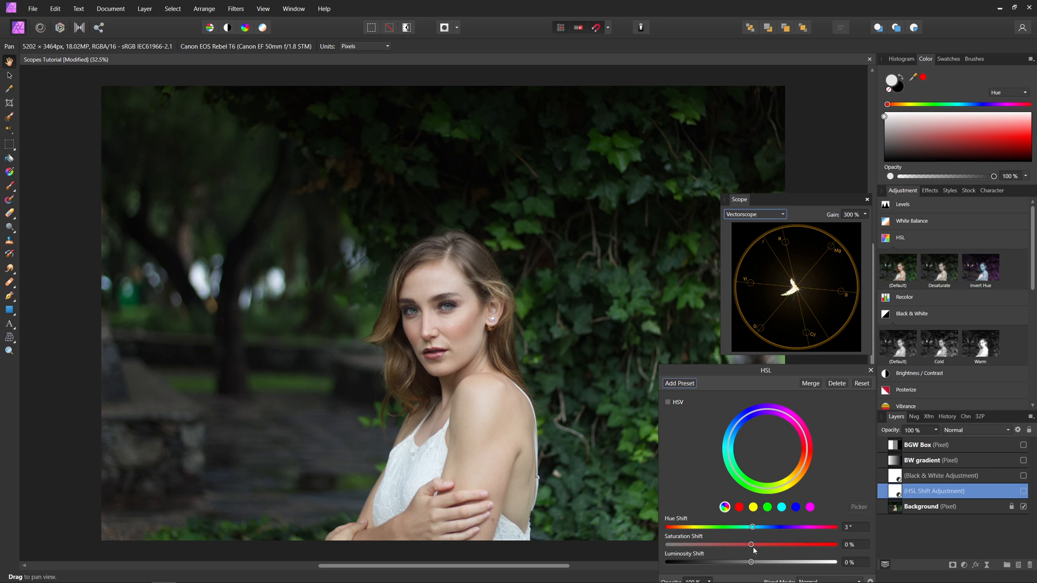
drag(751, 545, 761, 544)
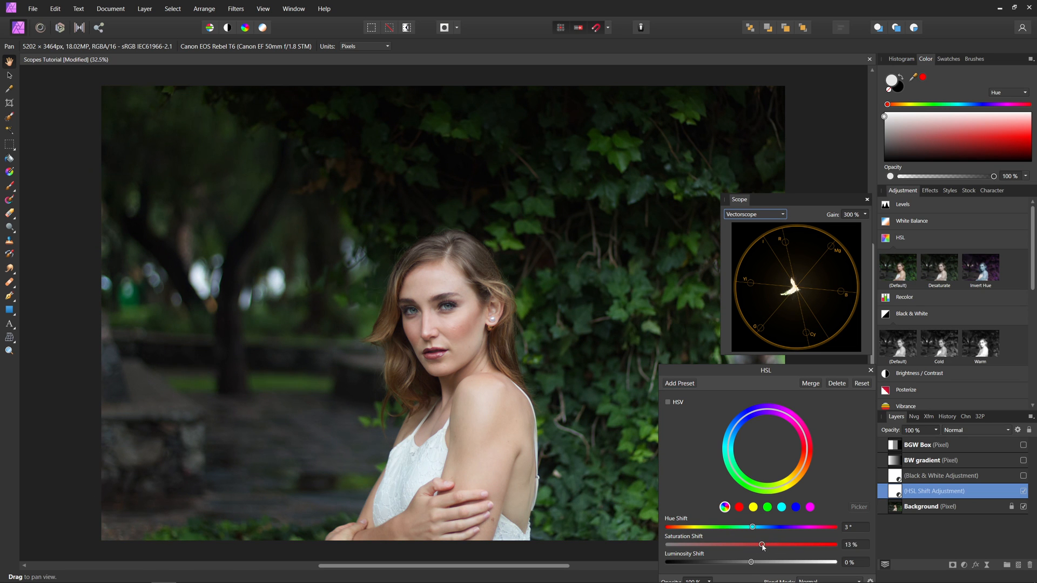
drag(762, 545, 785, 544)
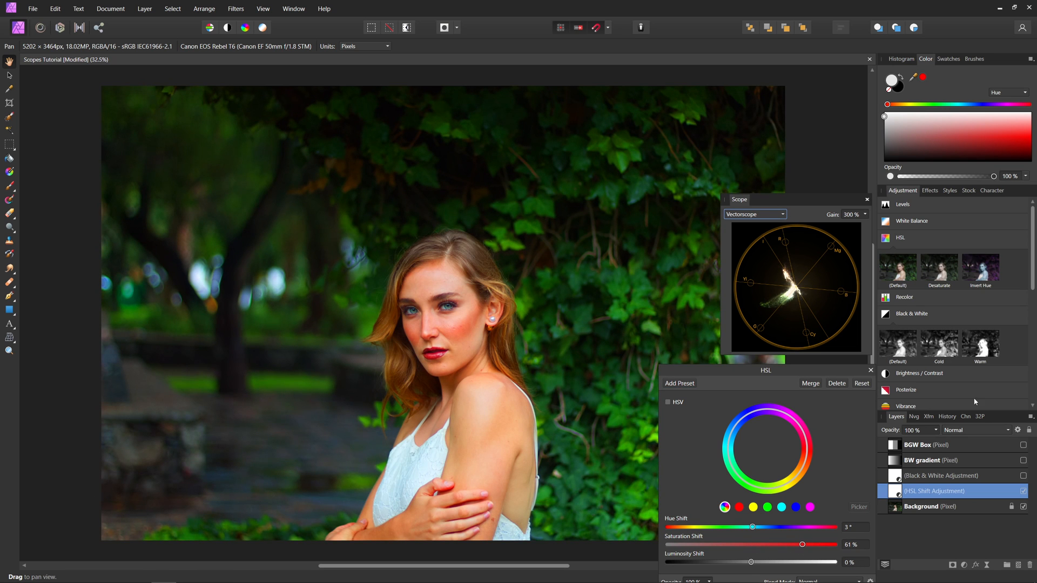
mouse_move(792, 326)
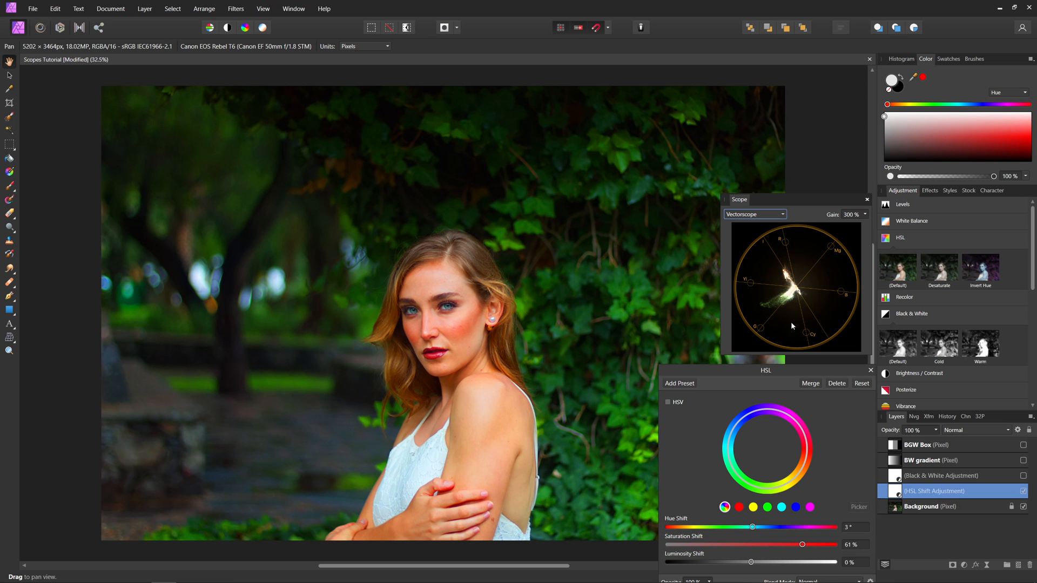
drag(784, 544, 710, 544)
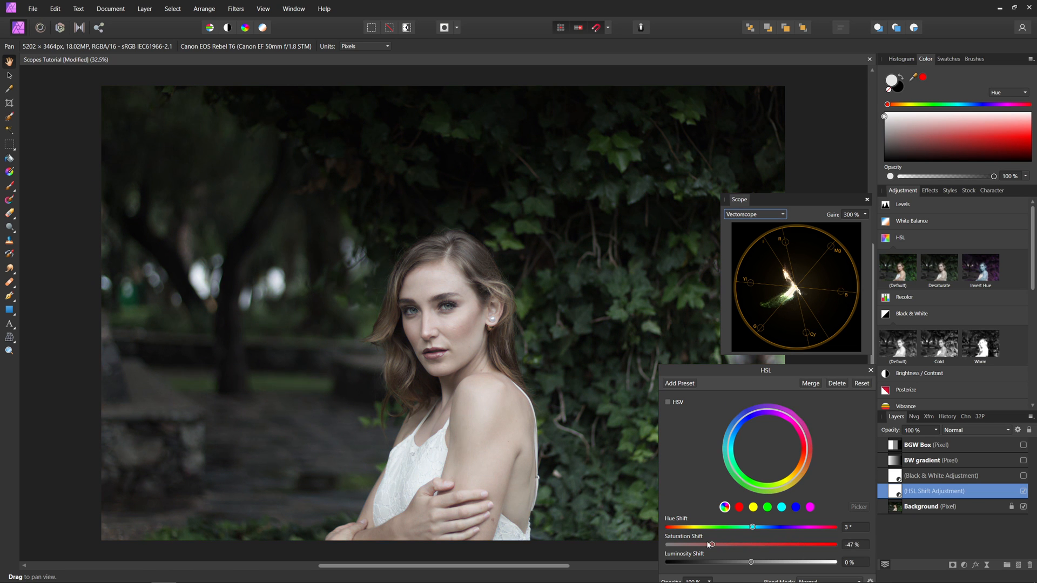
drag(711, 545, 707, 544)
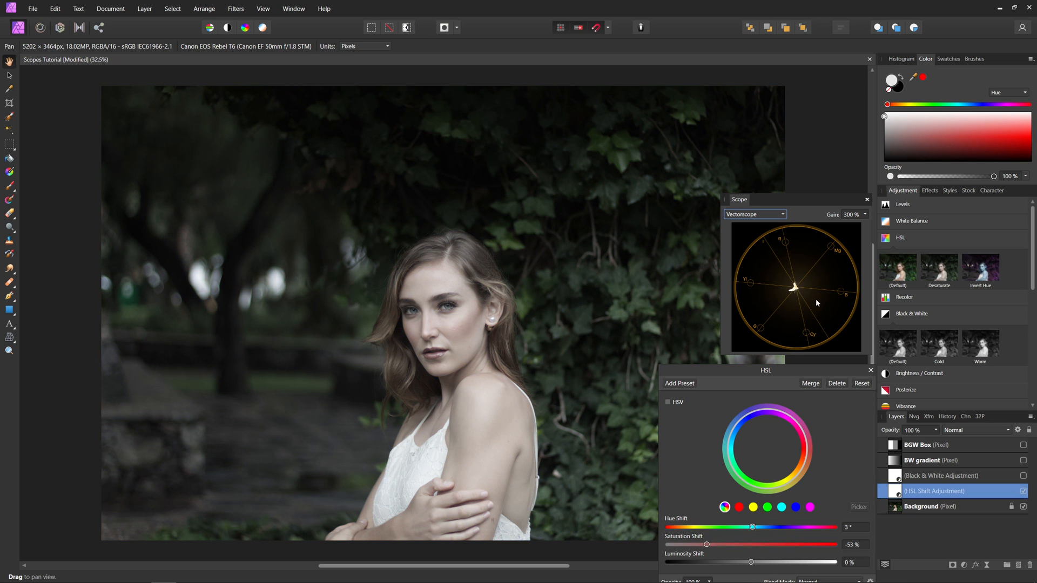